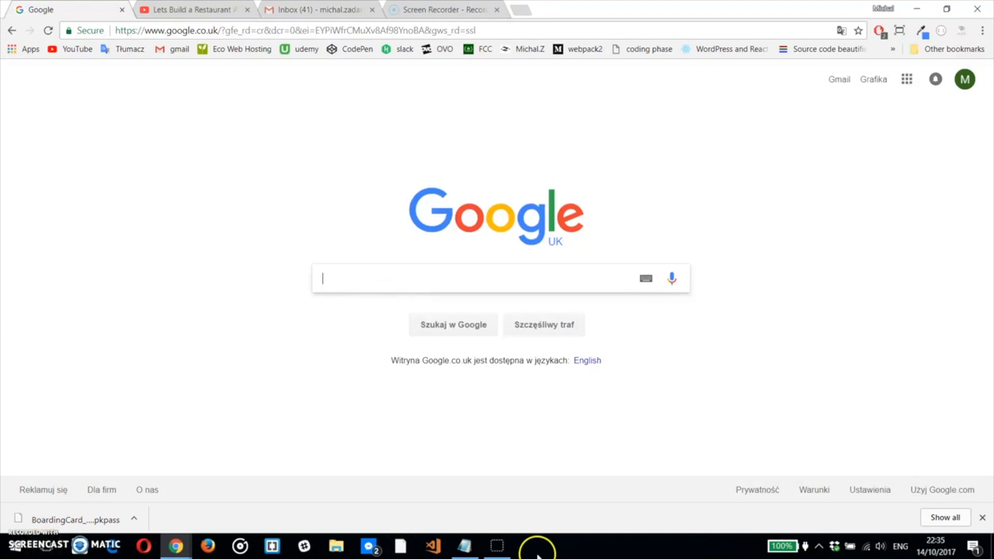
Search Google for 'node js' and open the official Node.js website.
click(437, 277)
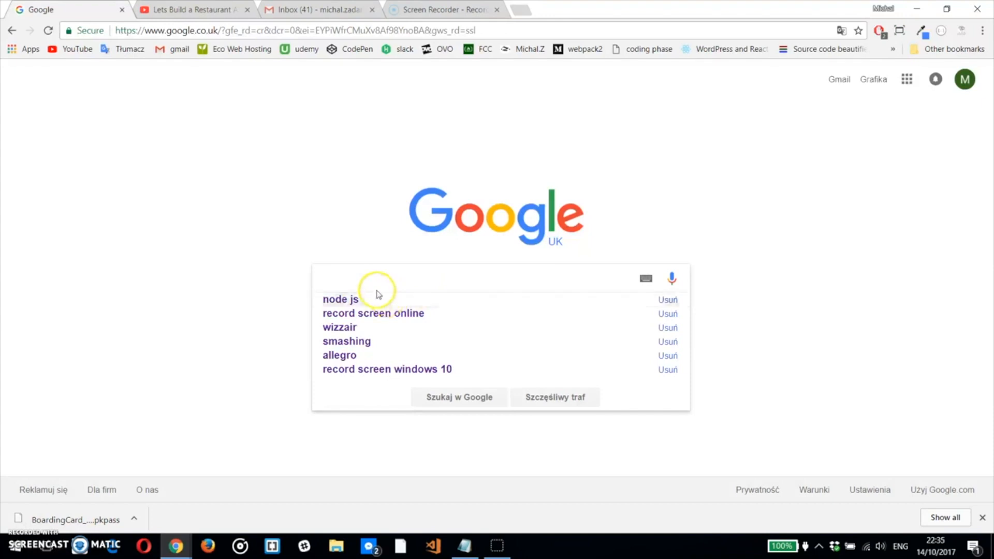
click(340, 298)
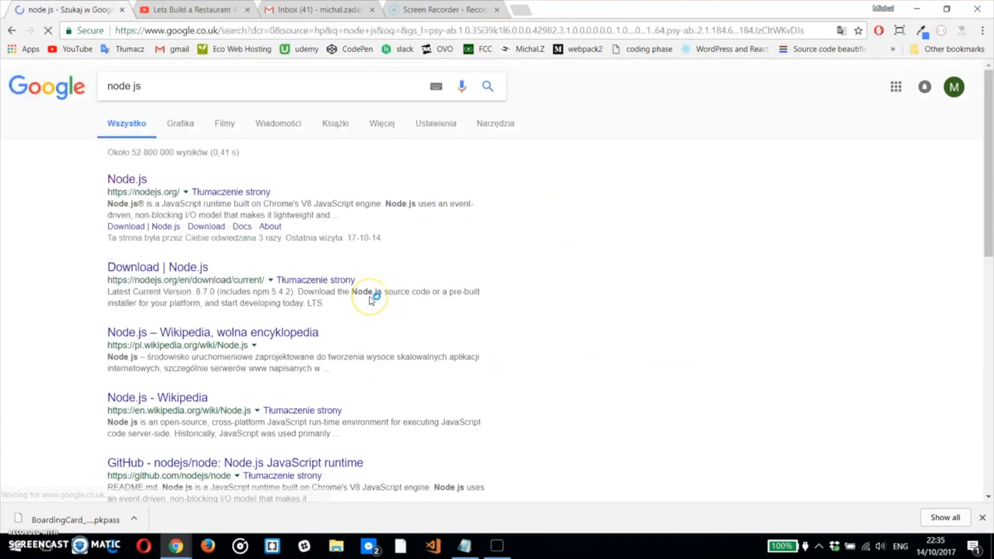
click(127, 178)
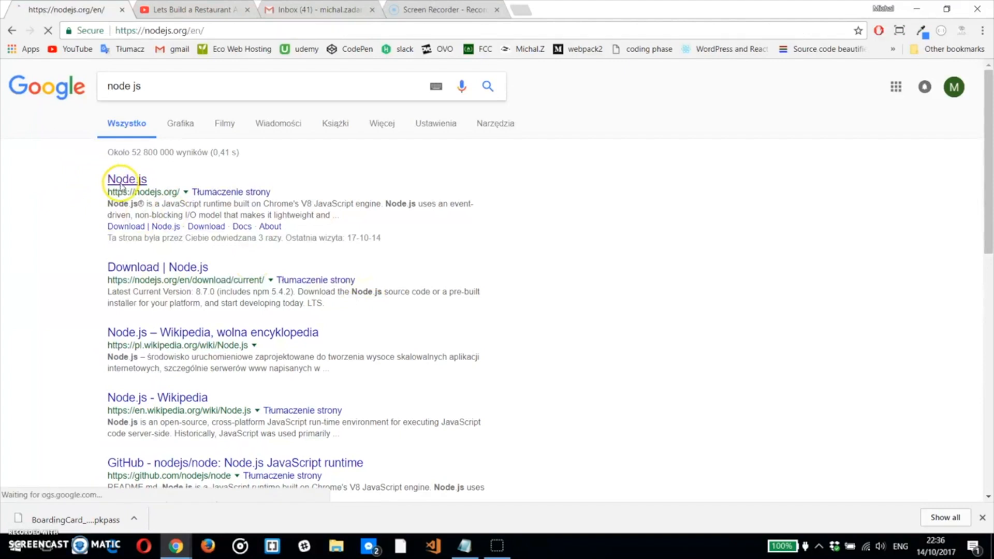
click(125, 180)
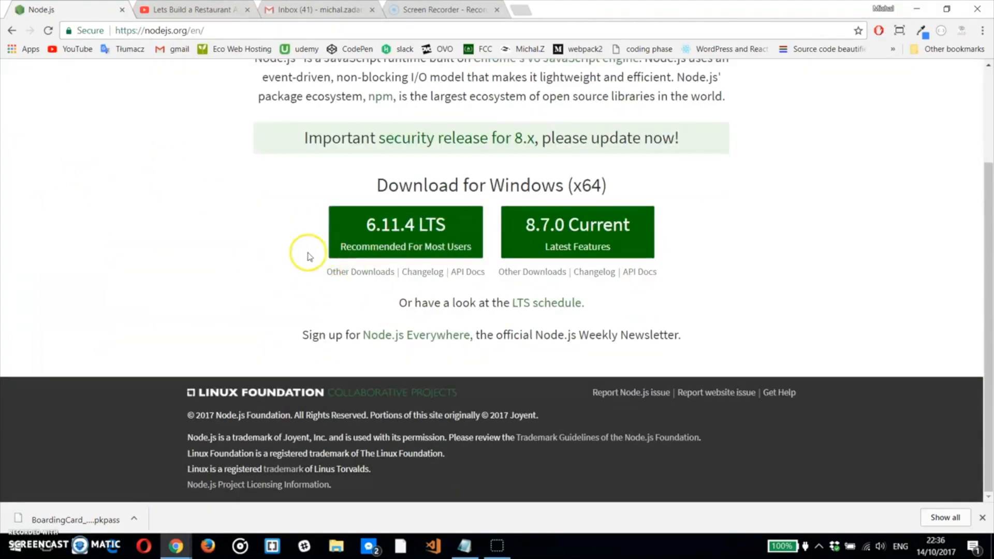
Save the 6.11.4 LTS Windows installer to Downloads, replacing node-v6.11.3-x64.msi.
click(404, 225)
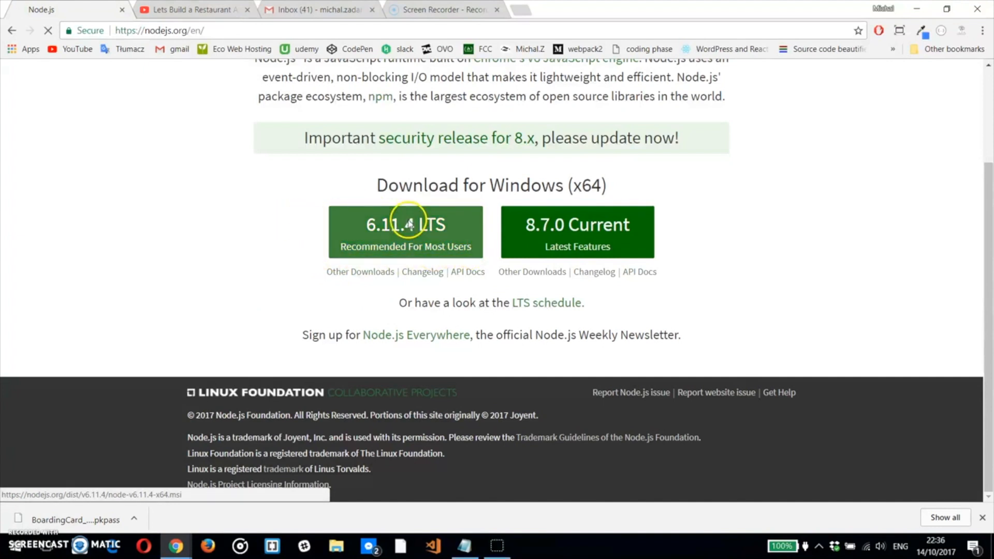
click(405, 225)
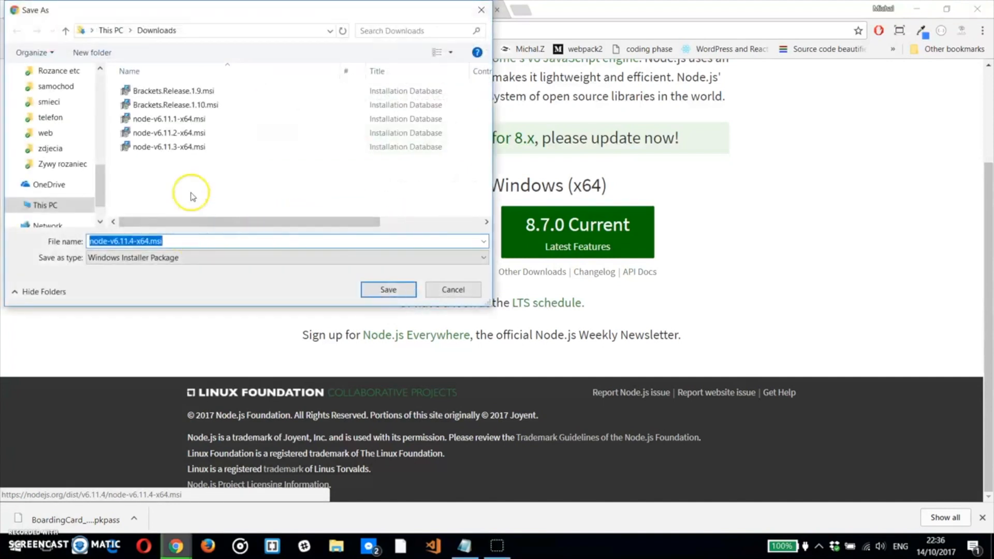
click(168, 146)
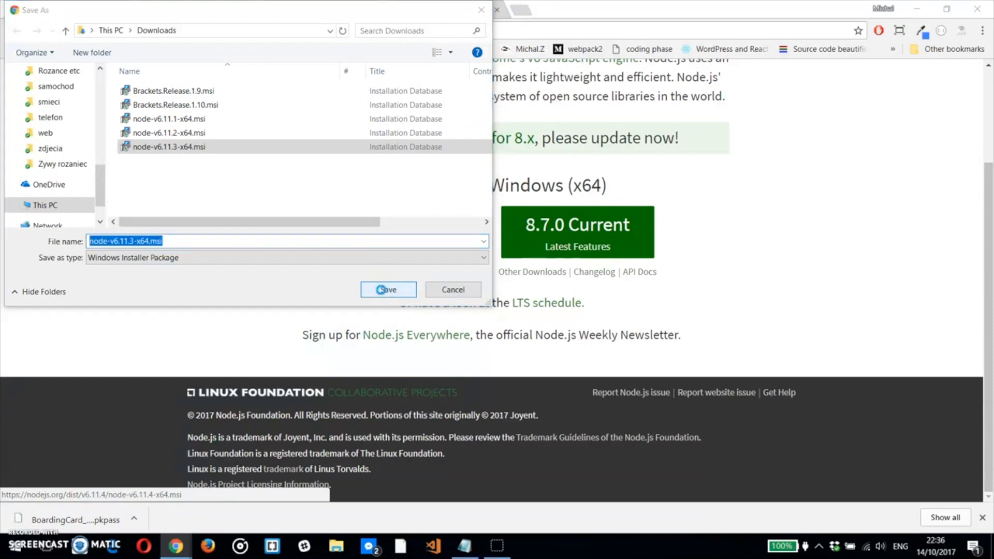
click(388, 289)
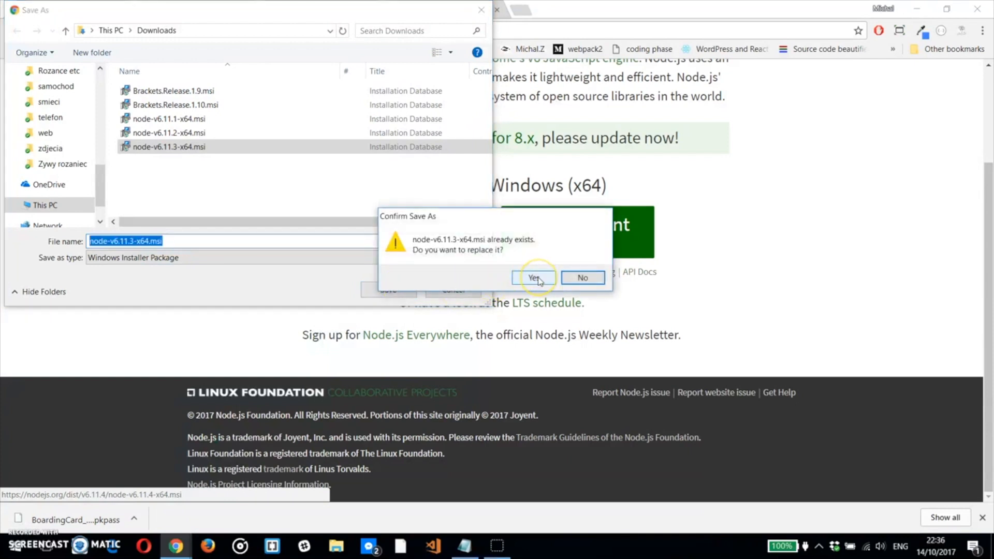
click(533, 278)
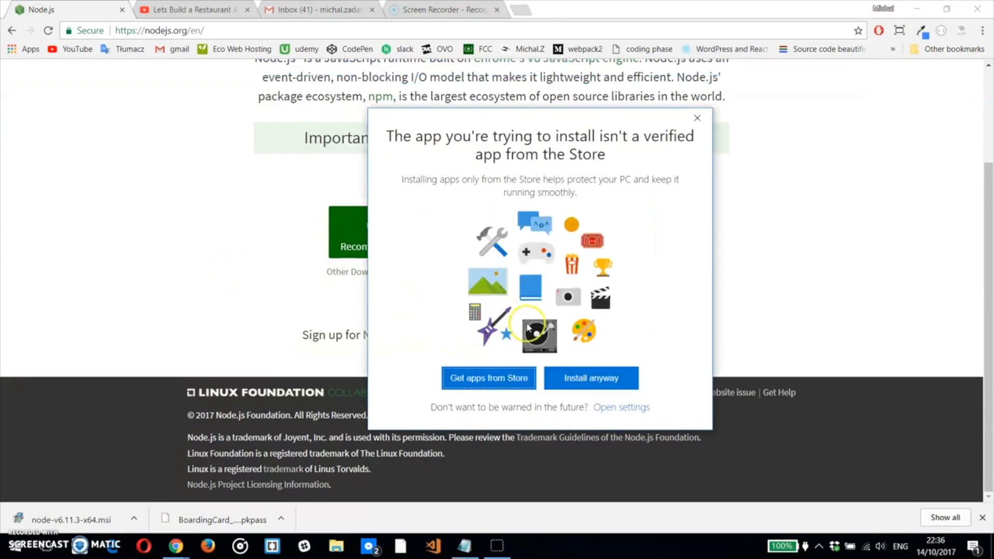
Install Node.js to C:\Program Files\nodejs\ past the unverified-app warning.
click(590, 377)
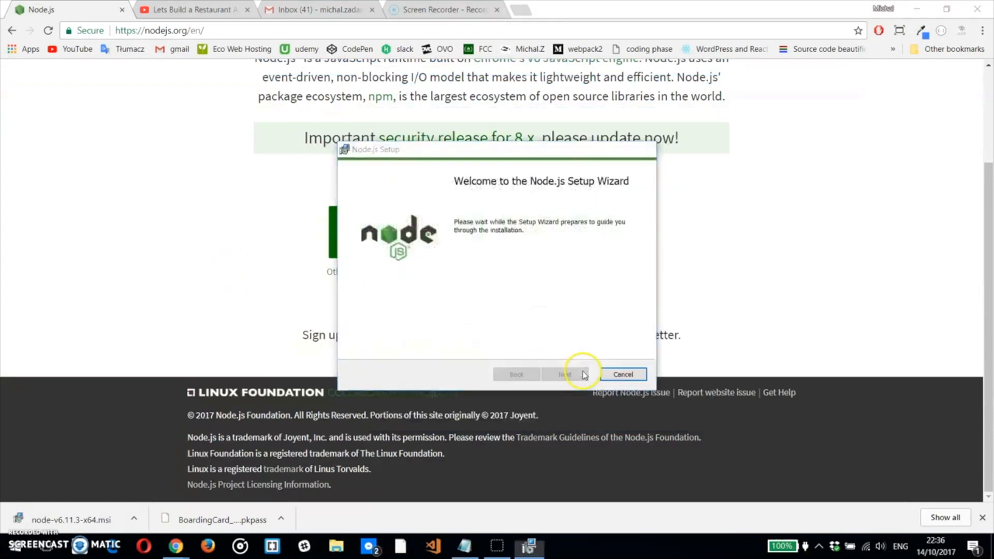
click(562, 373)
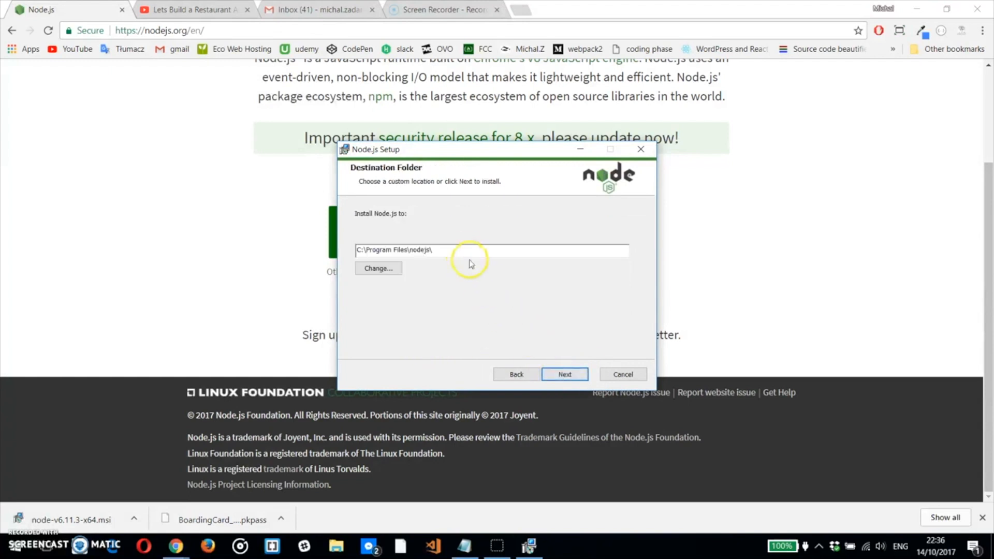
click(564, 374)
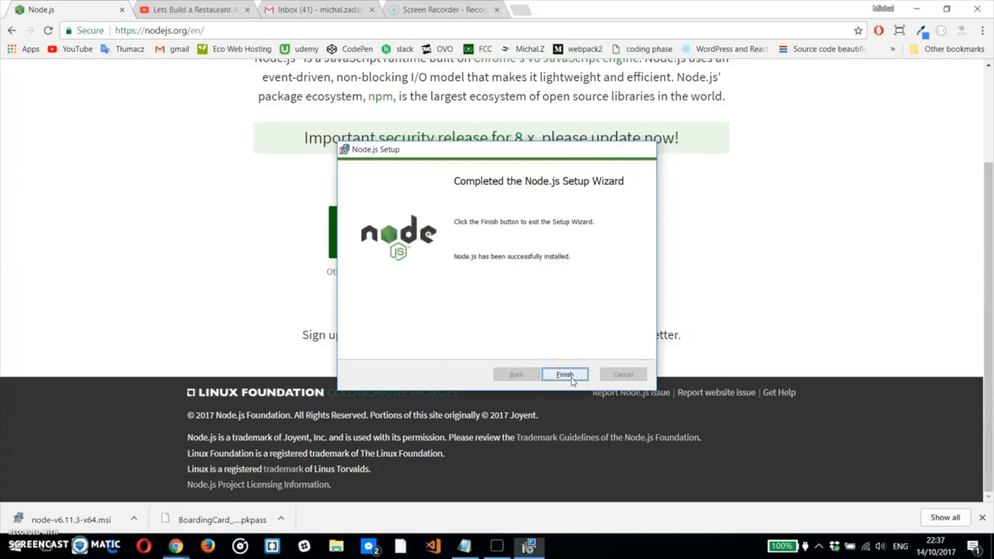
click(563, 374)
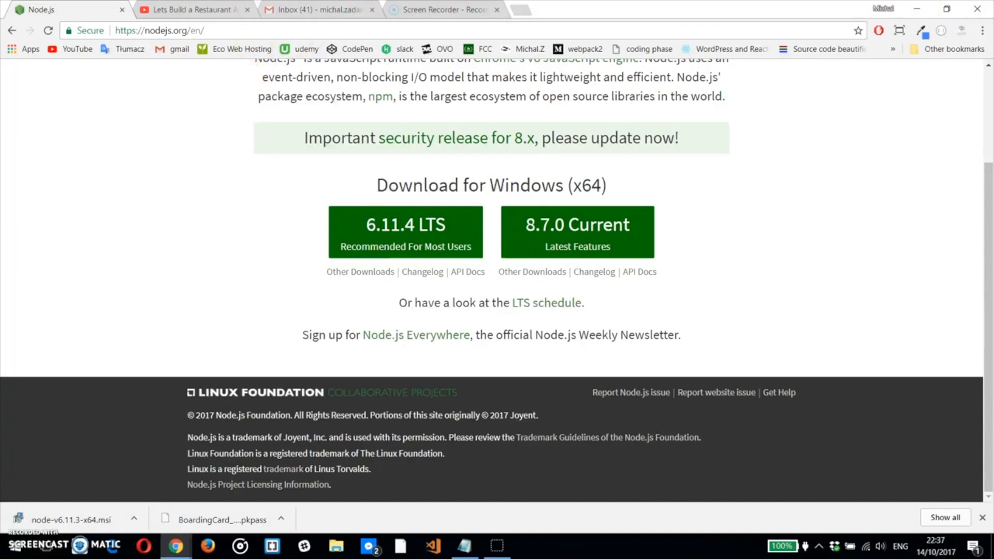
Search Google for 'github codingphase' and open the codingphasedotcom GitHub profile.
click(158, 30)
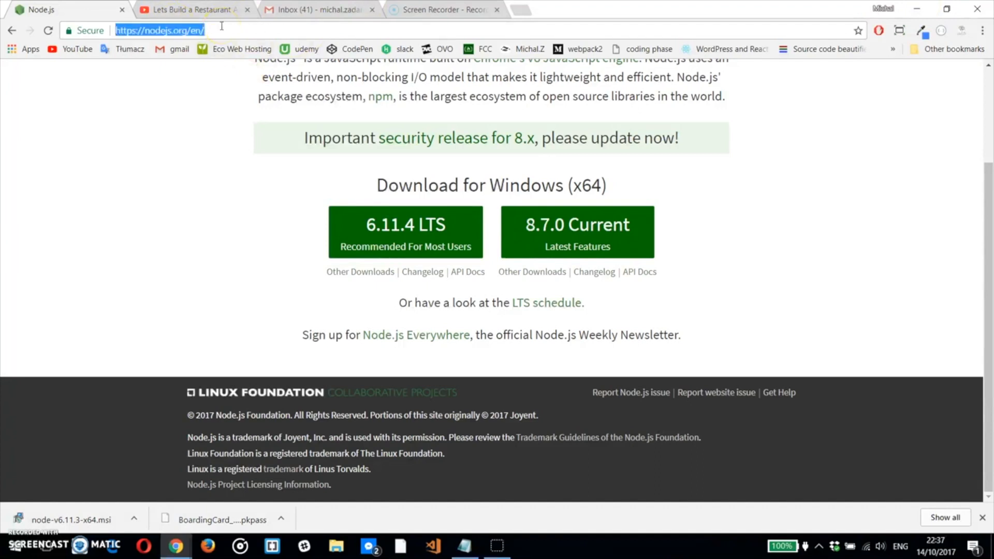
text(git)
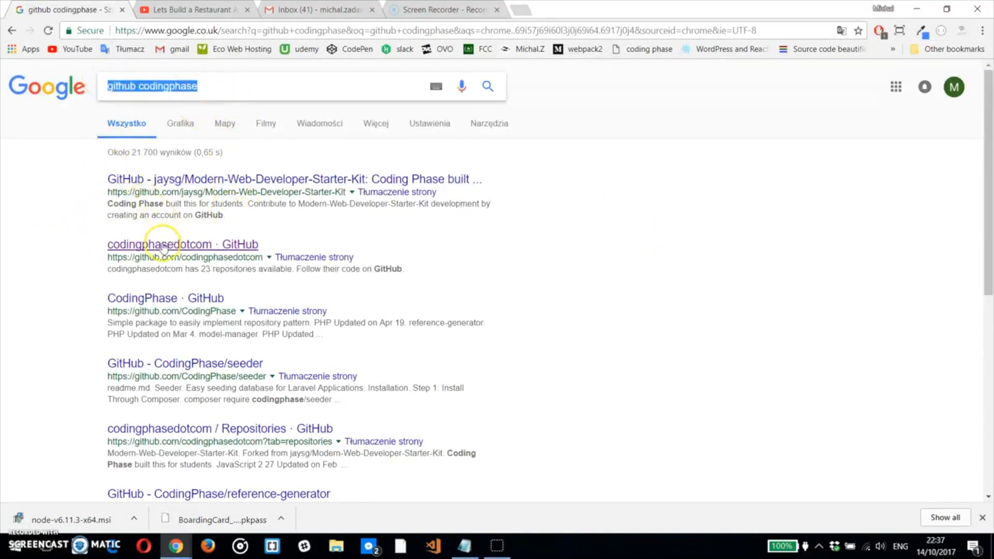
click(158, 244)
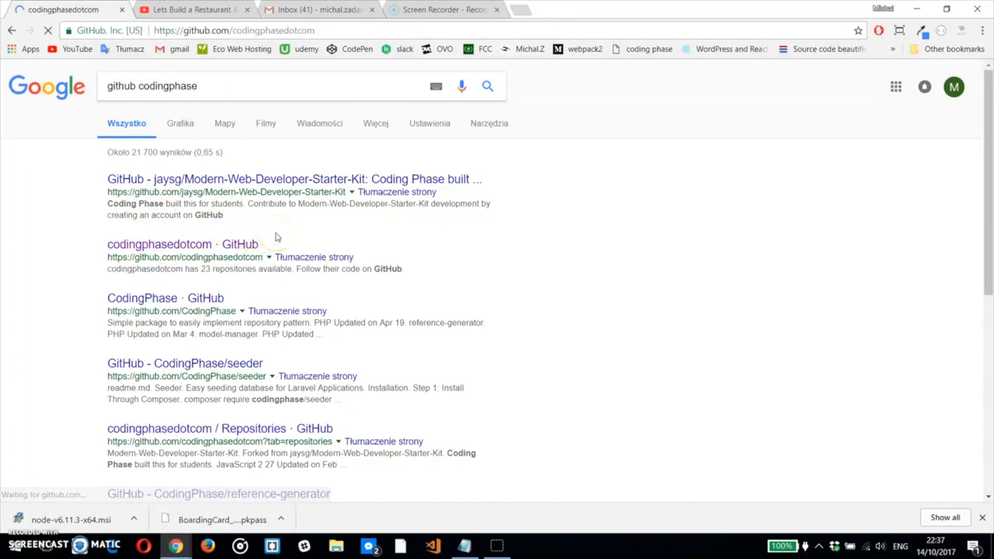
click(159, 244)
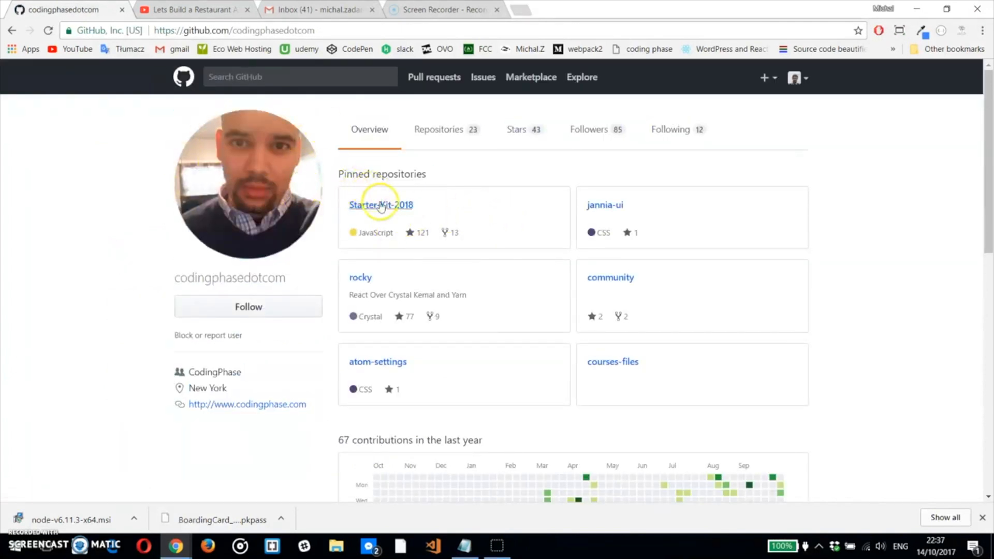
Open the Starter-Kit-2018 repo, launch the Node.js command prompt, and request the ZIP download.
click(381, 205)
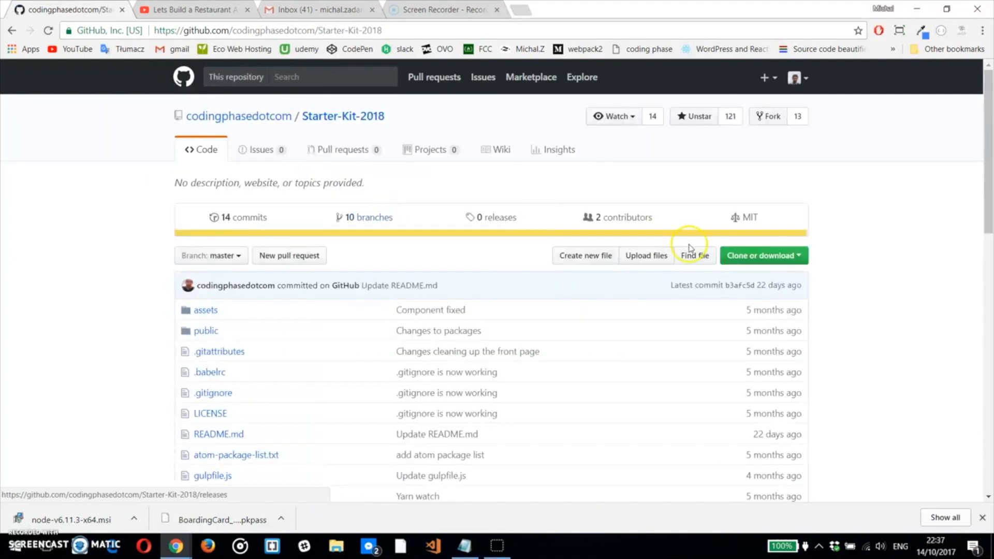
click(16, 546)
text(node)
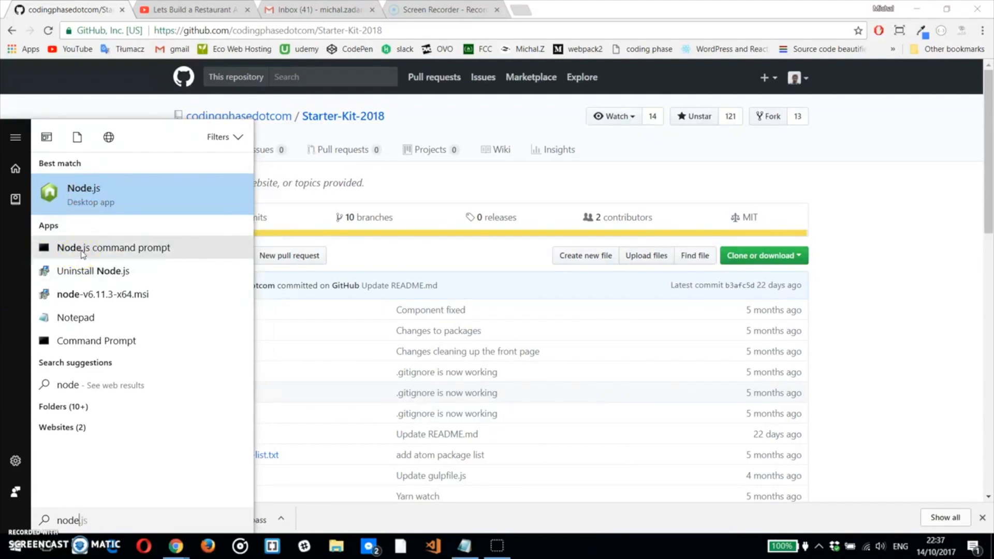
click(112, 247)
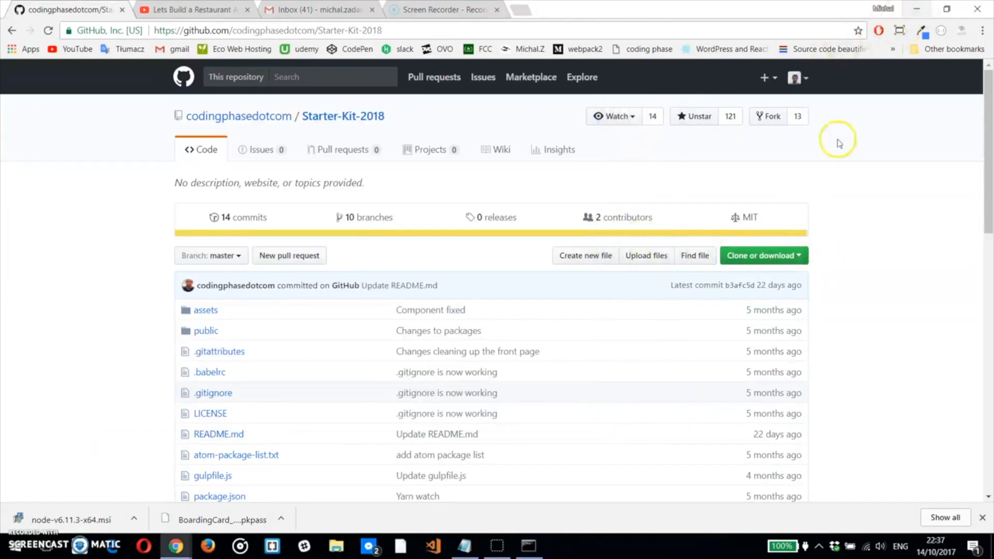
click(759, 255)
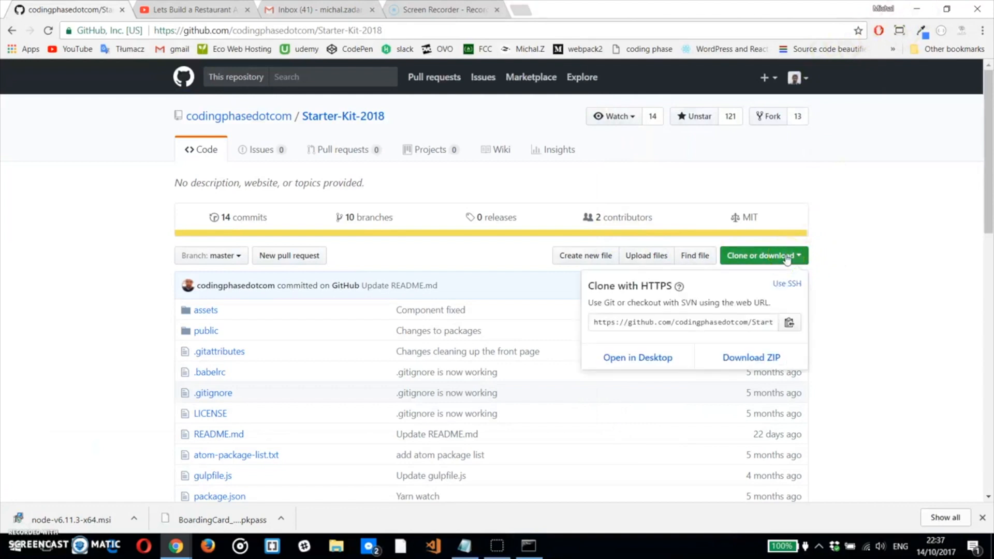
mouse_move(637, 356)
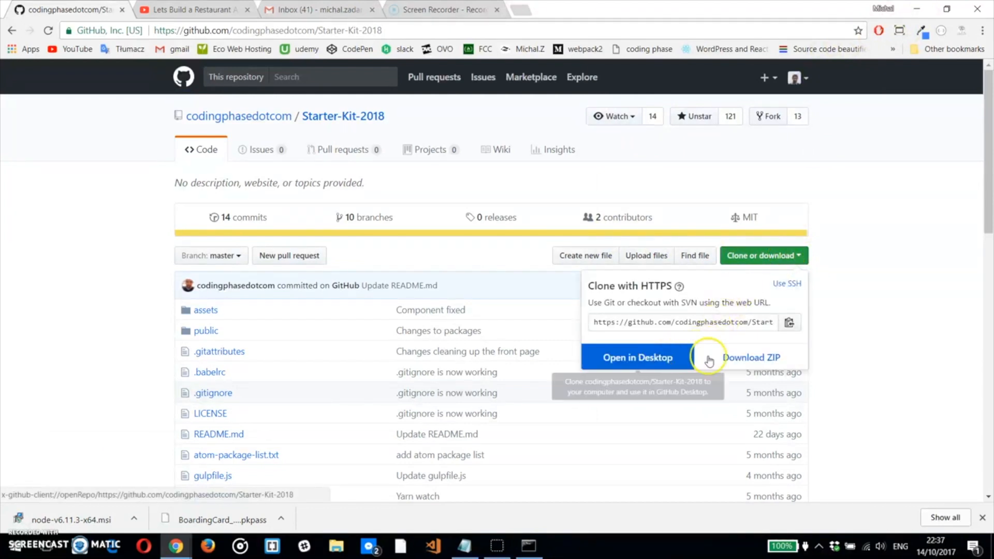
mouse_move(751, 356)
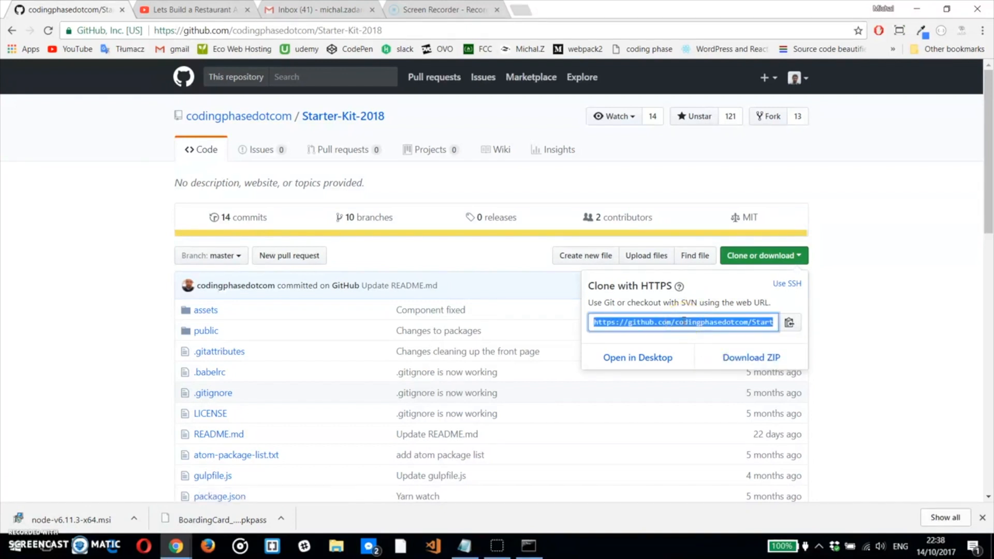
click(751, 358)
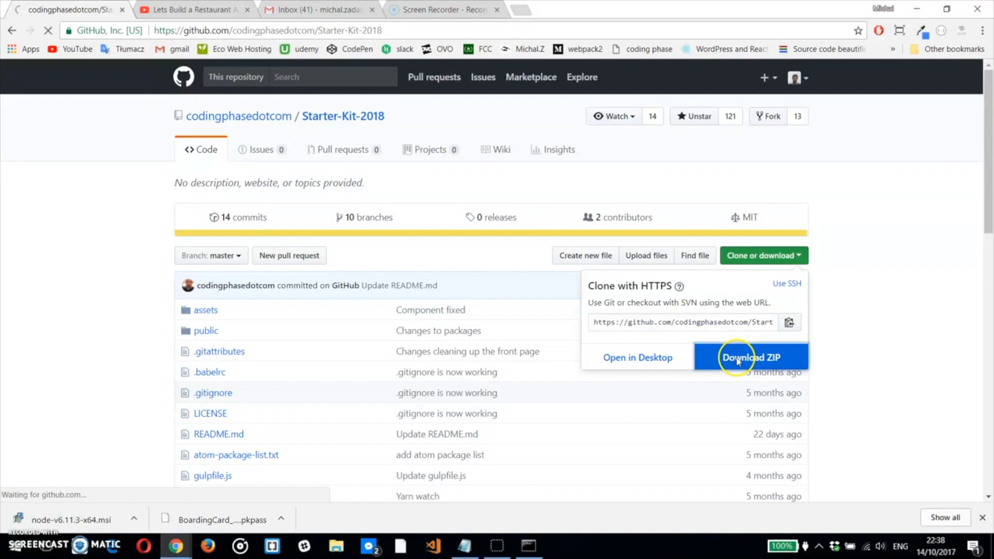
Save Starter-Kit-2018-master.zip to the Desktop.
click(751, 357)
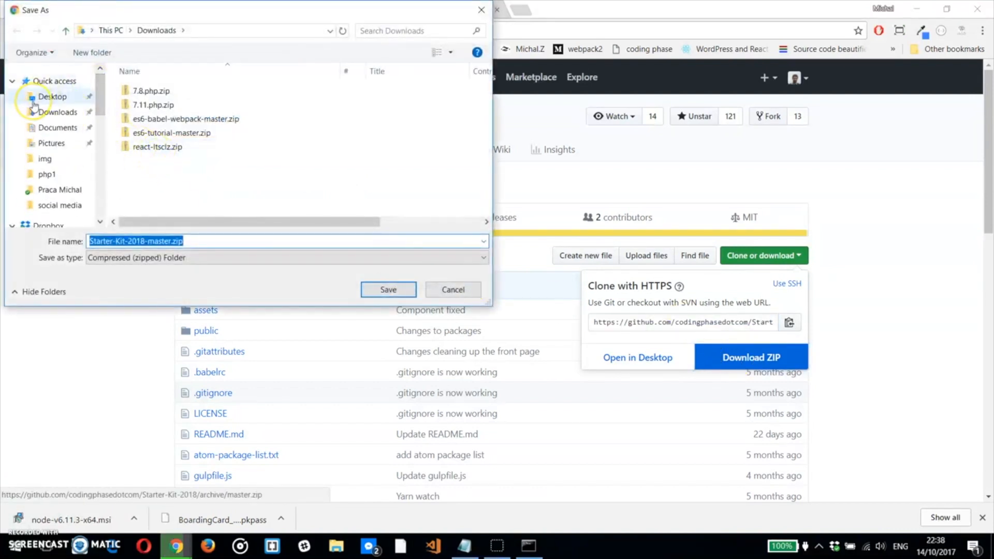
click(53, 97)
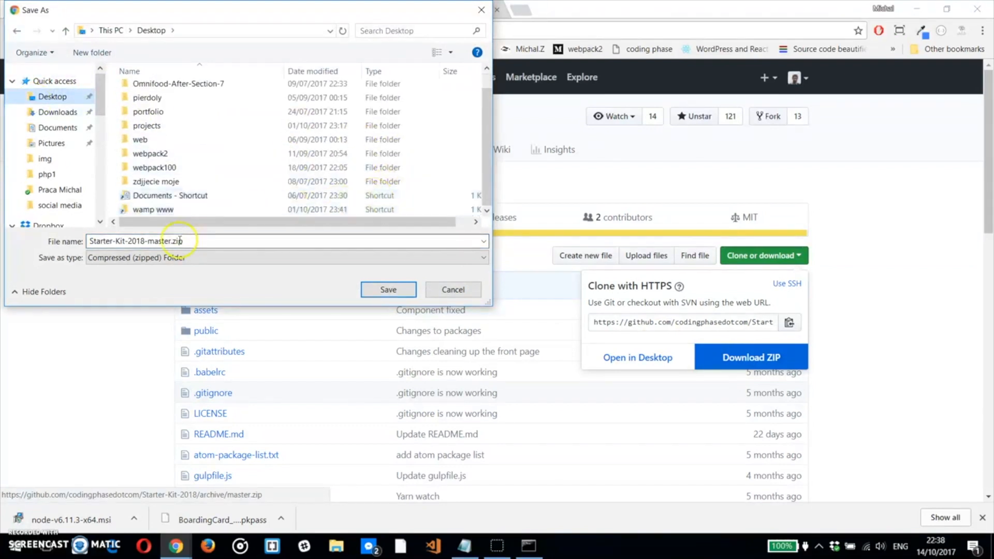
click(388, 289)
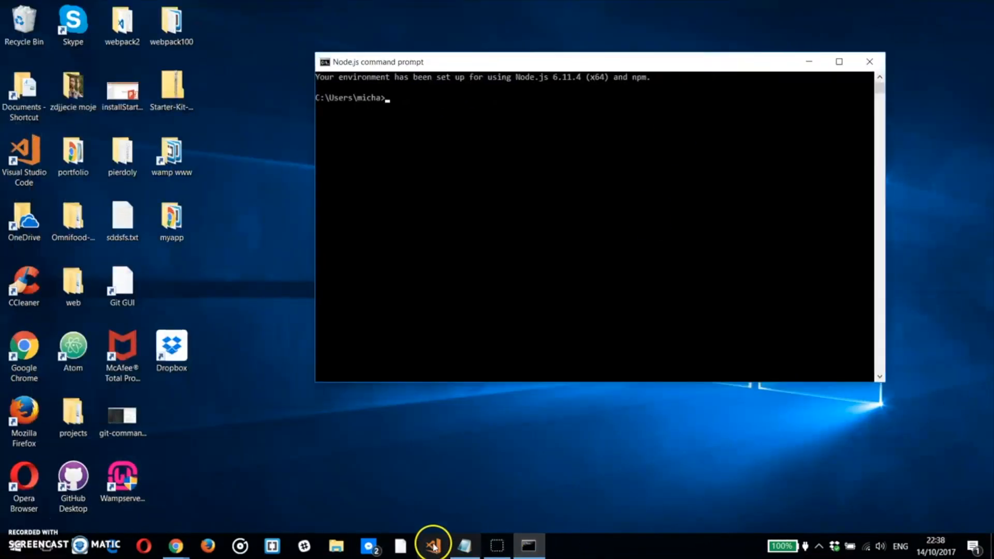
click(433, 546)
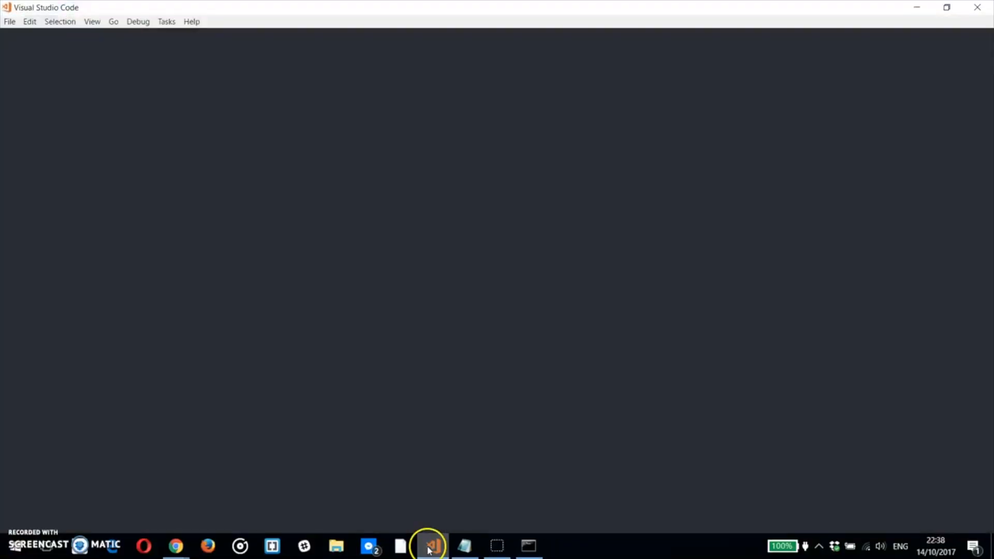
click(429, 545)
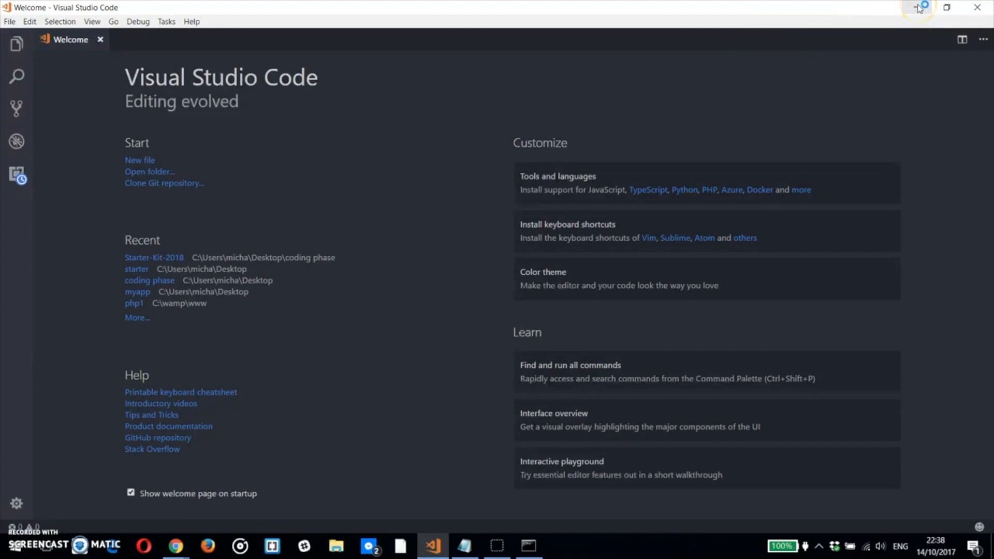
key(Ctrl+`)
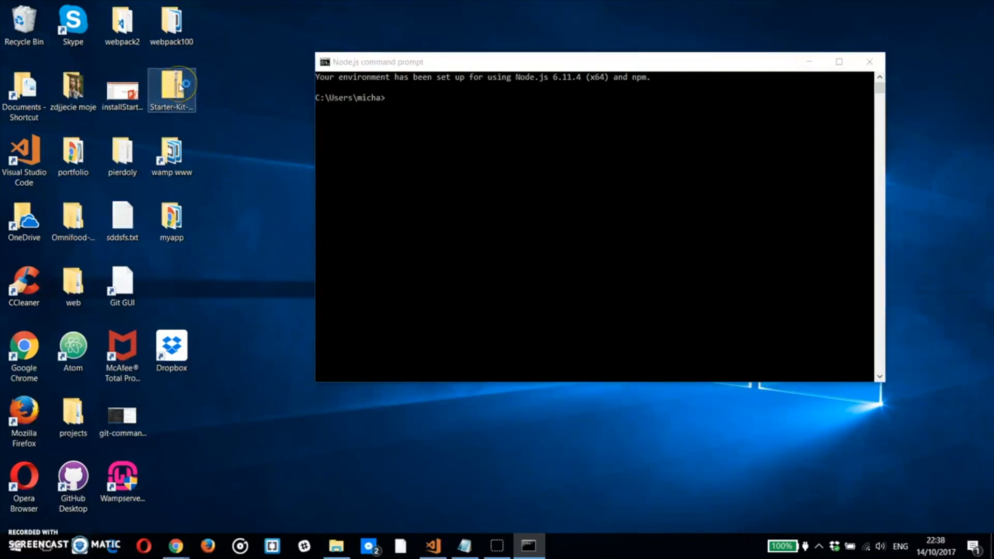
Extract Starter-Kit-2018-master.zip onto the Desktop and close the folder window.
double_click(171, 89)
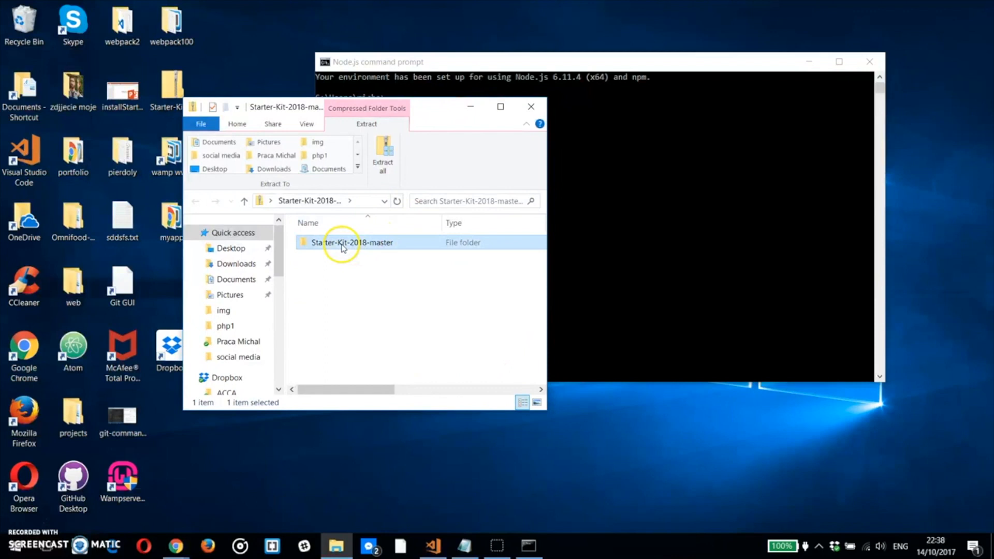
click(382, 155)
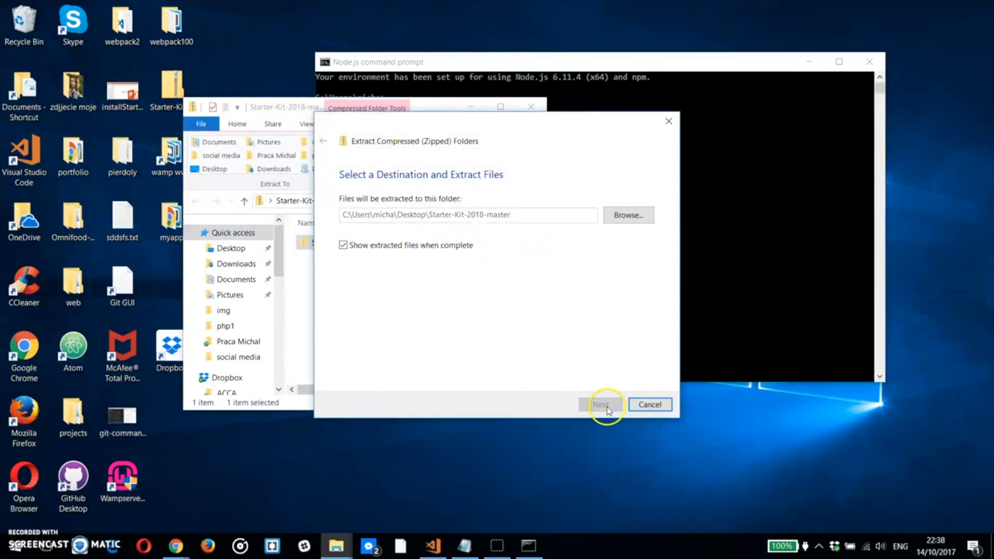
click(601, 405)
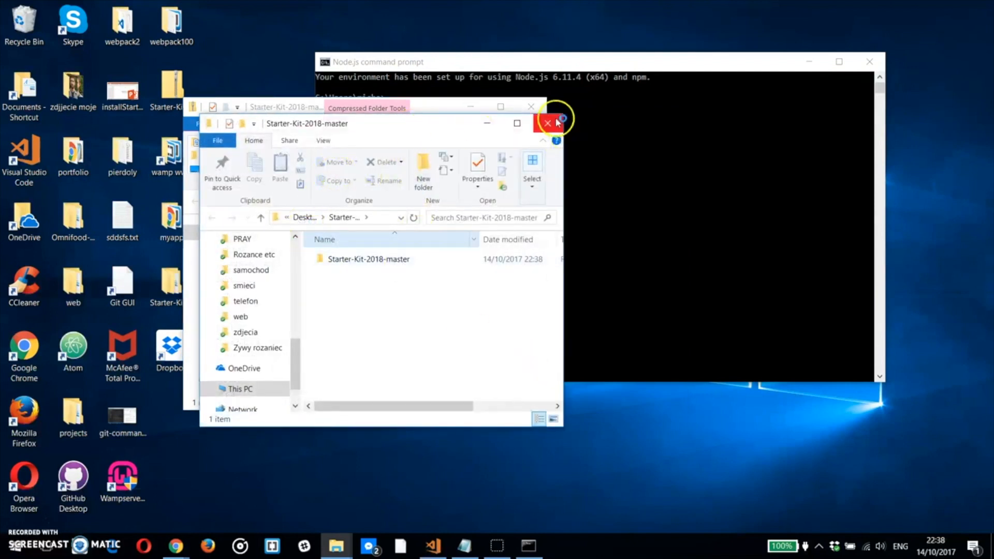
click(547, 123)
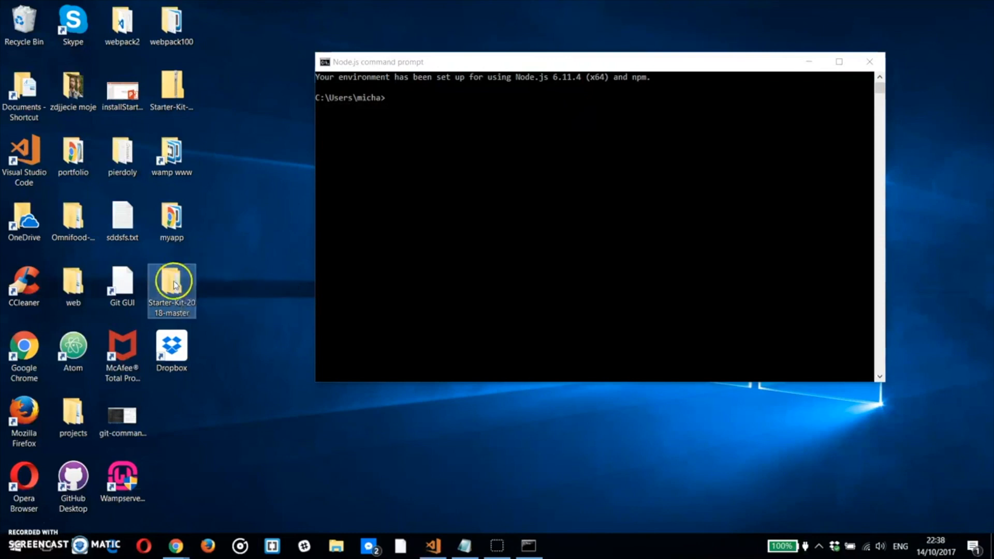
Open the Starter-Kit-2018-master folder with Code and view package.json.
right_click(171, 290)
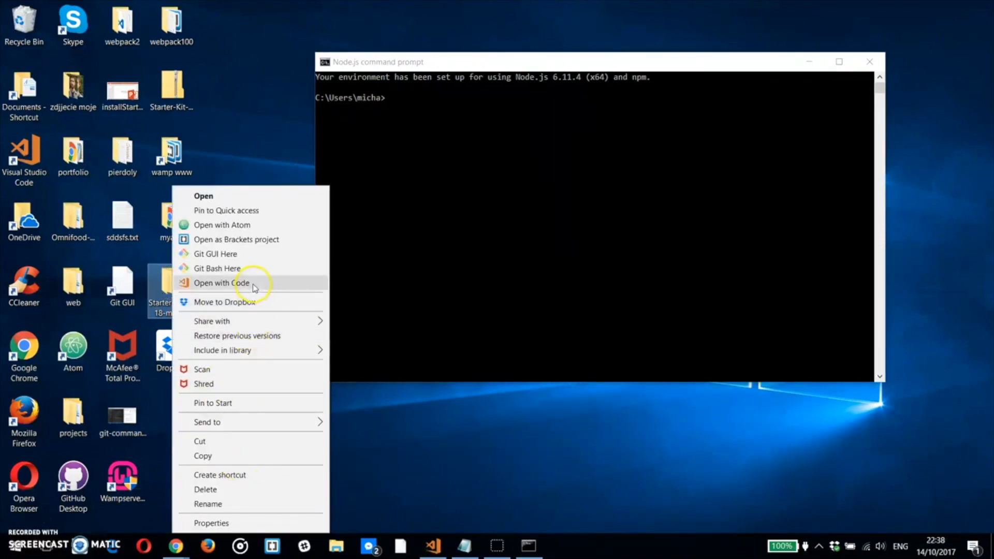
click(221, 282)
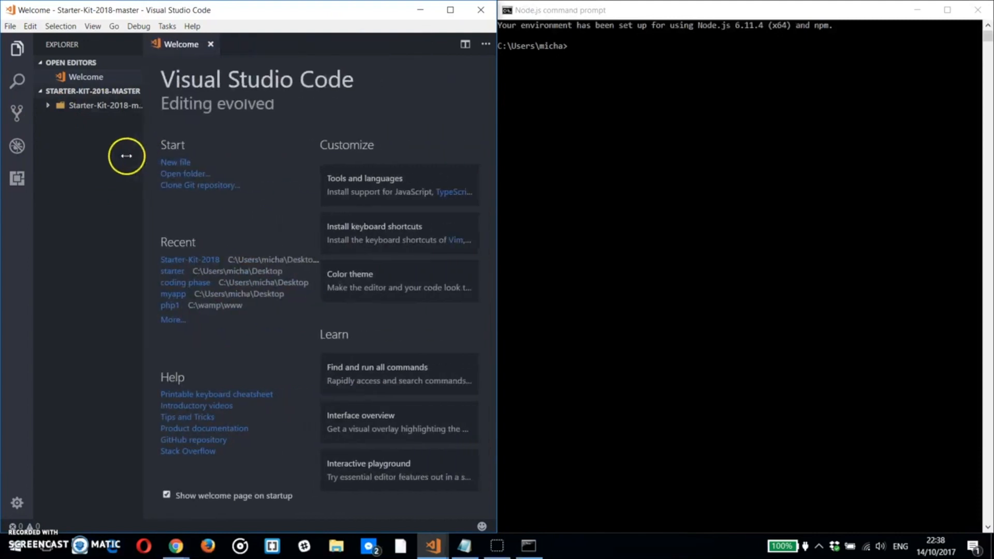
click(105, 105)
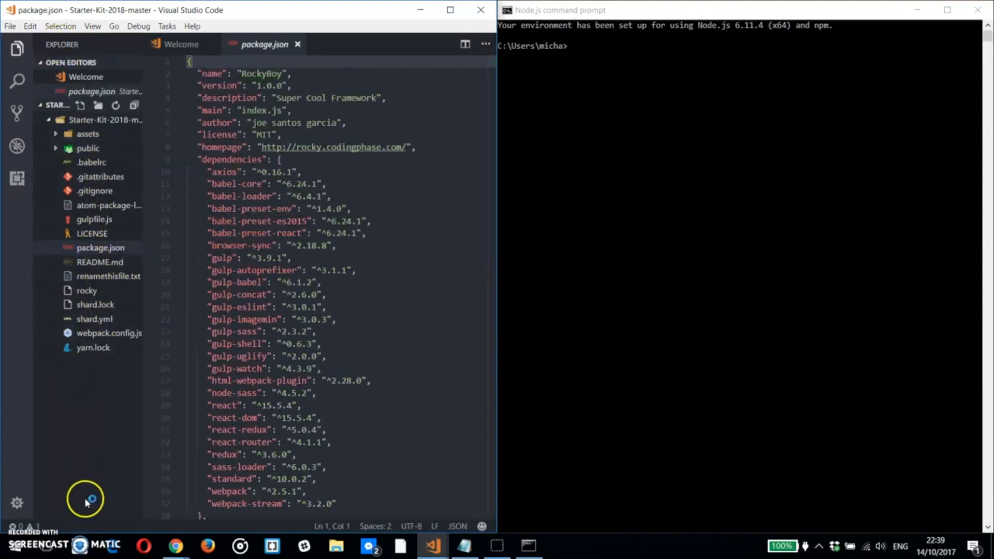
click(592, 45)
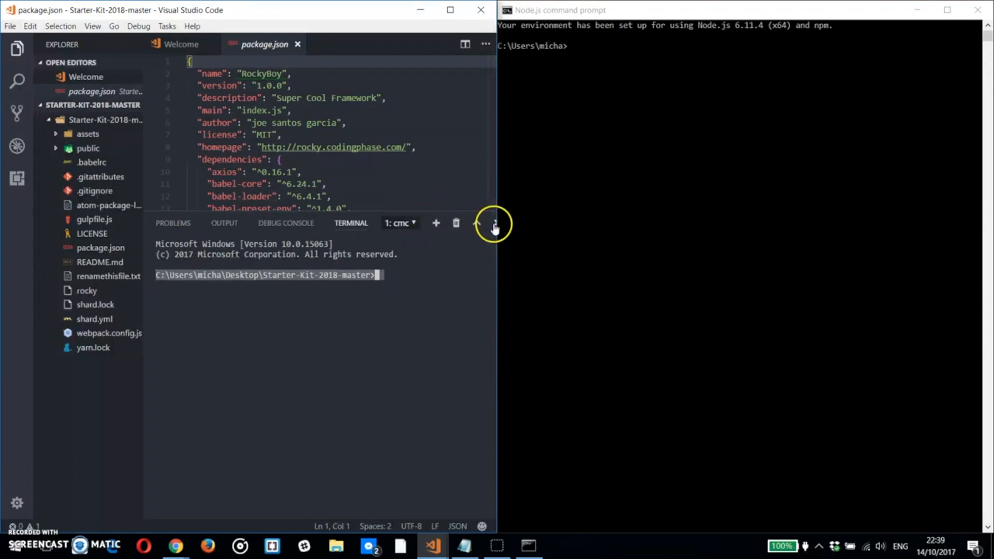
click(495, 223)
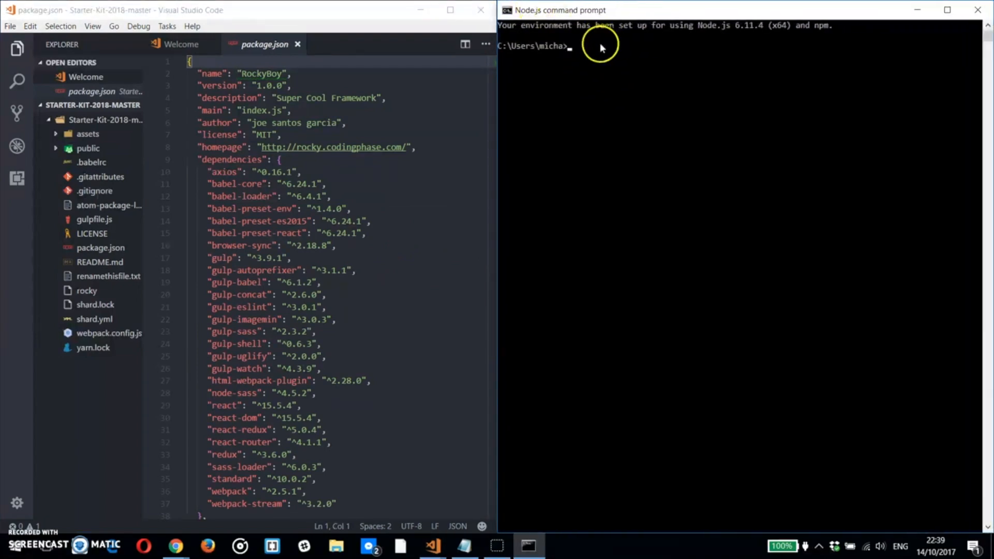
Change into Desktop\Starter-Kit-2018-master and run npm install.
text(cd)
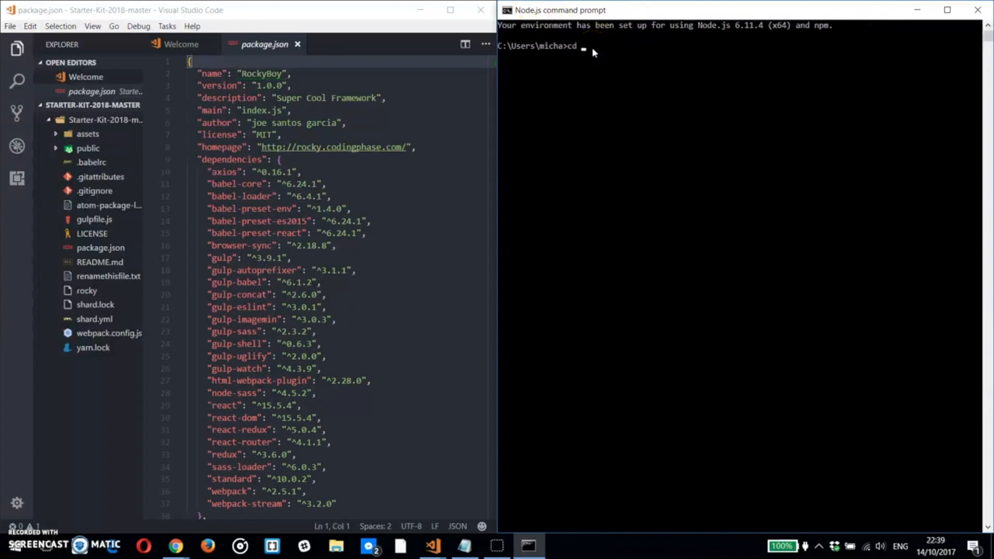
text(desktop)
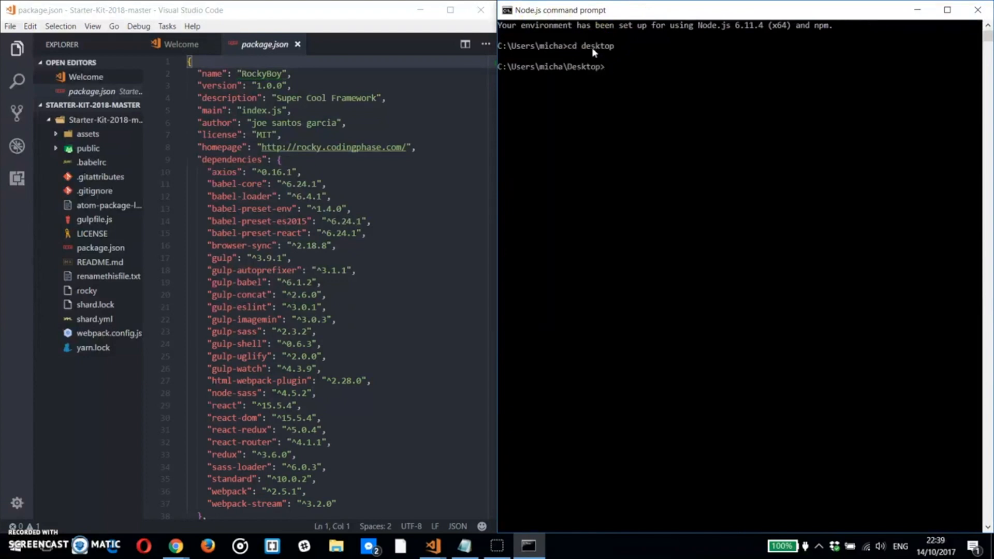
text(cd st)
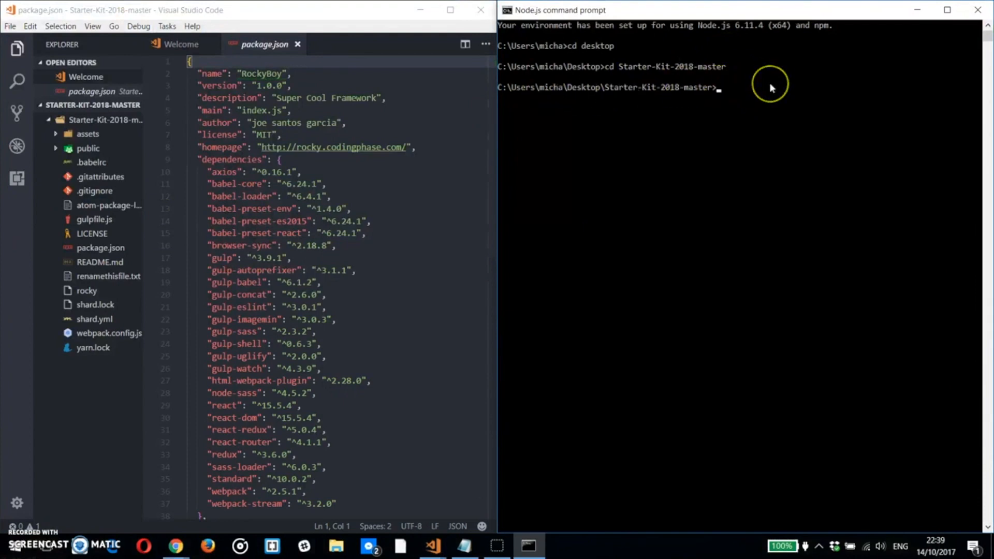
text(npm)
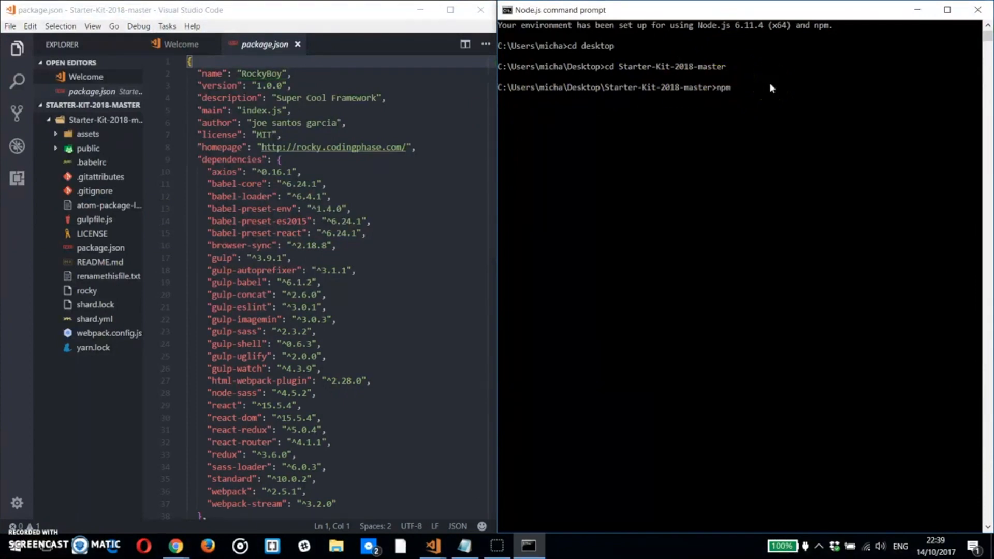
text(install)
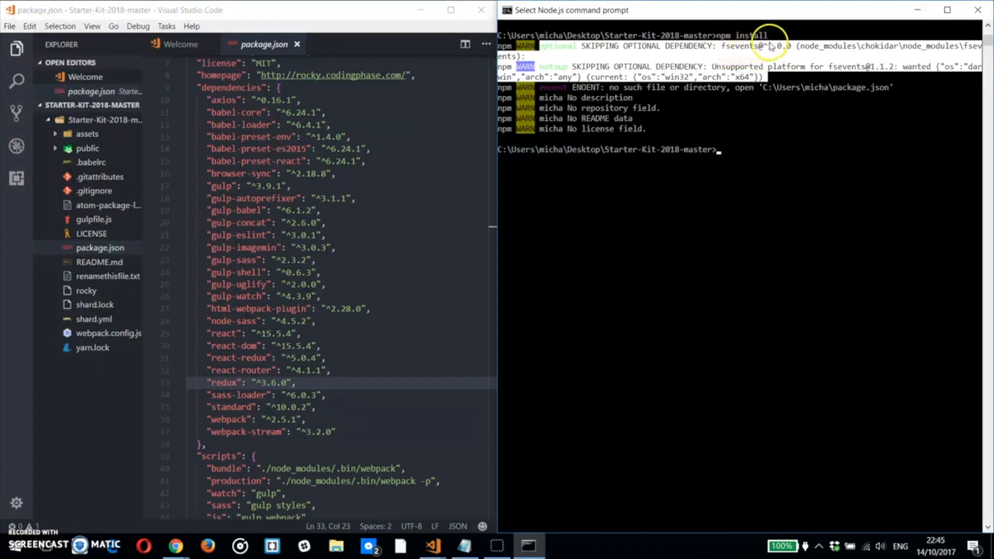
mouse_move(605, 89)
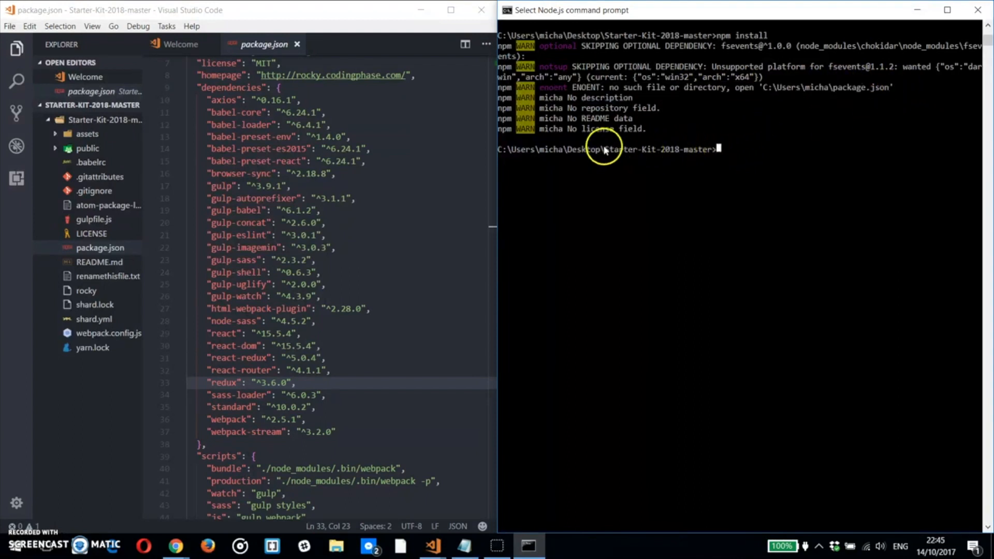
mouse_move(720, 154)
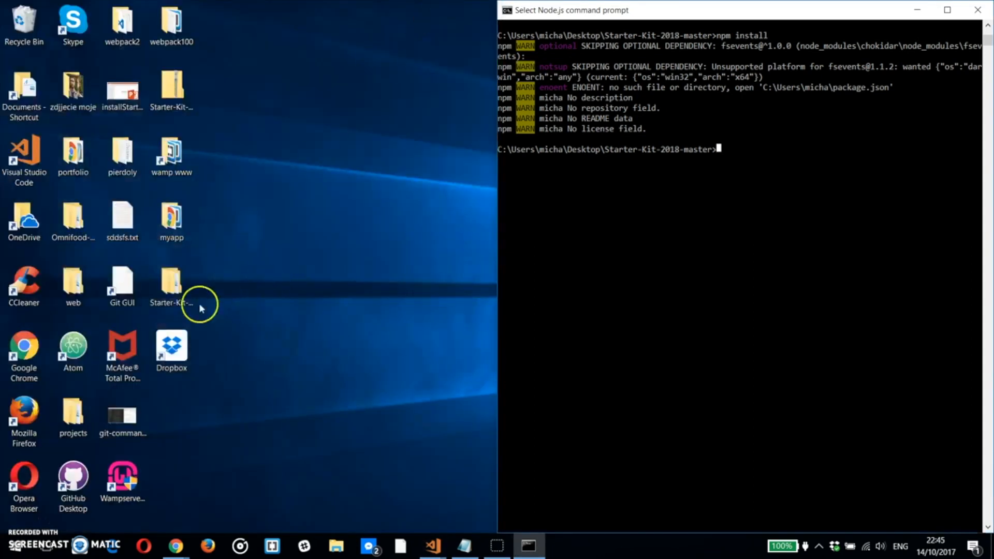
Browse into the nested Starter-Kit-2018-master folder, then close Explorer and return to VS Code.
double_click(172, 285)
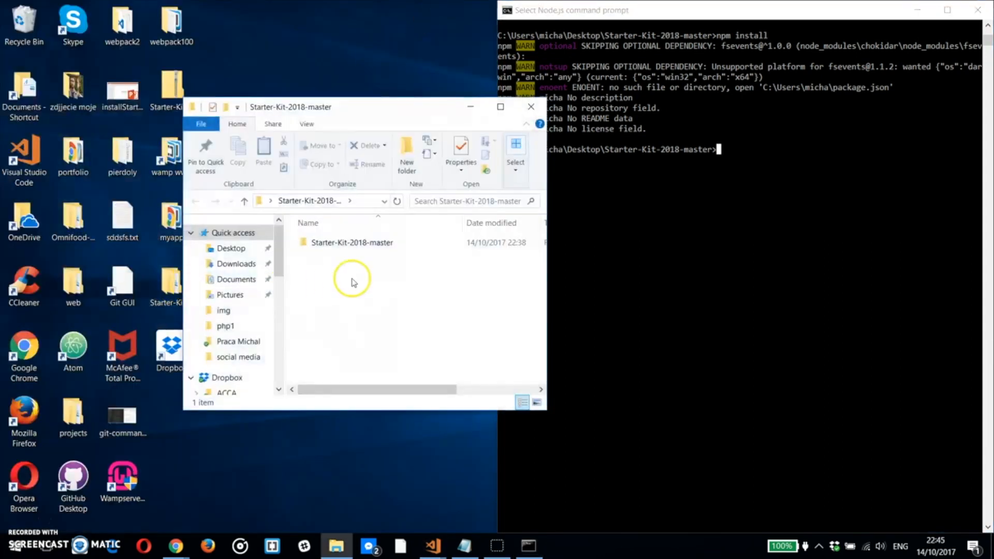
double_click(351, 242)
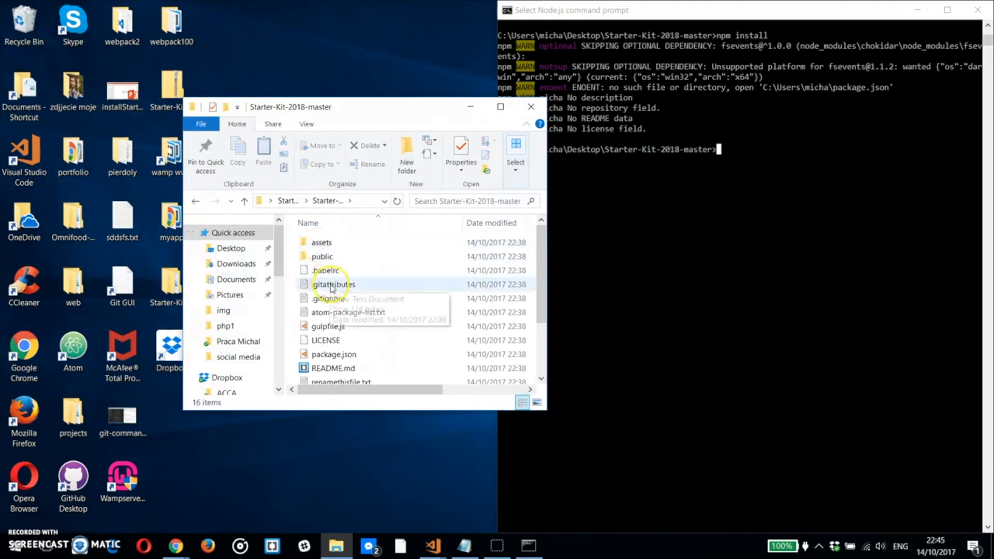
click(428, 545)
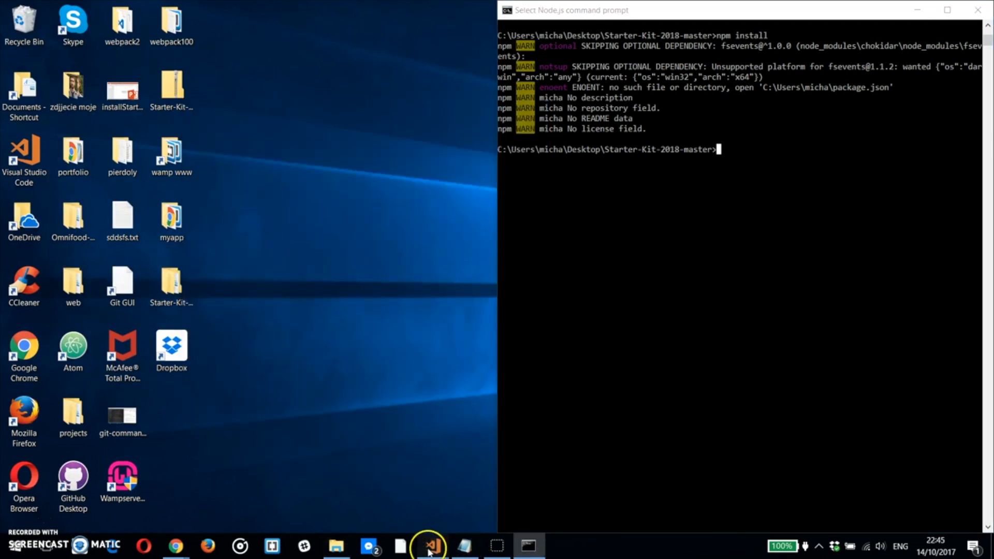
click(428, 545)
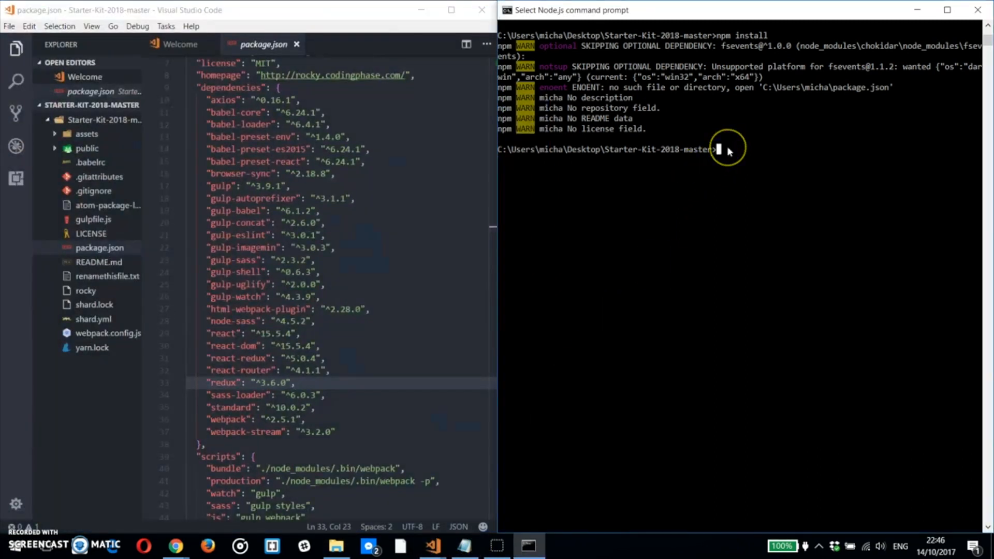
Run npm install inside Starter-Kit-2018-master, then start the dev server with npm run watch.
text(cd starter-Kit-2018-master)
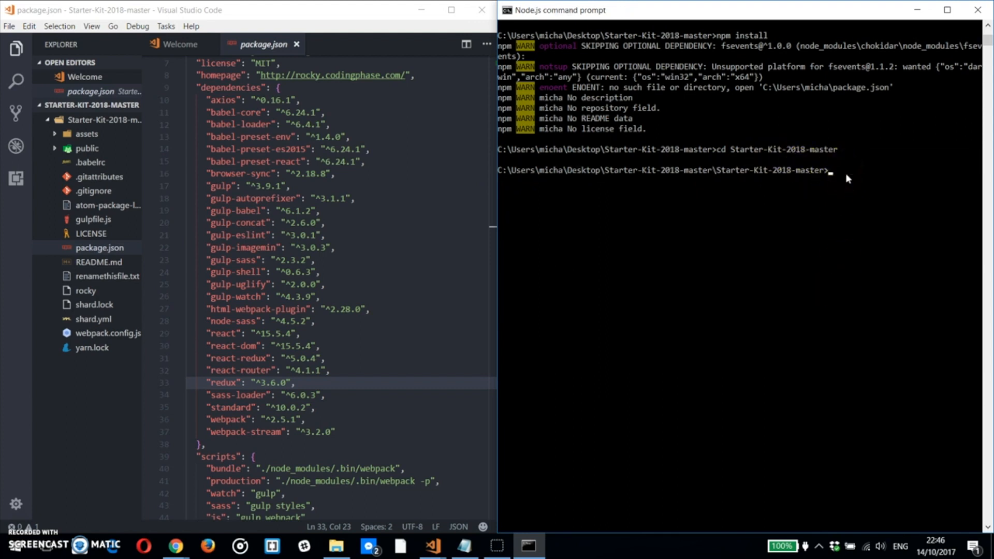
text(npm insa)
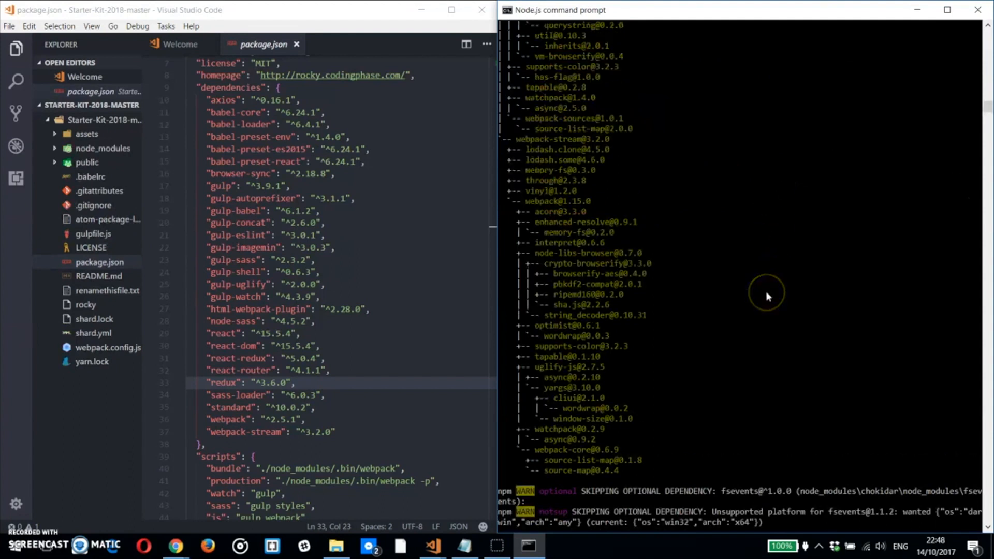
scroll(down, 3)
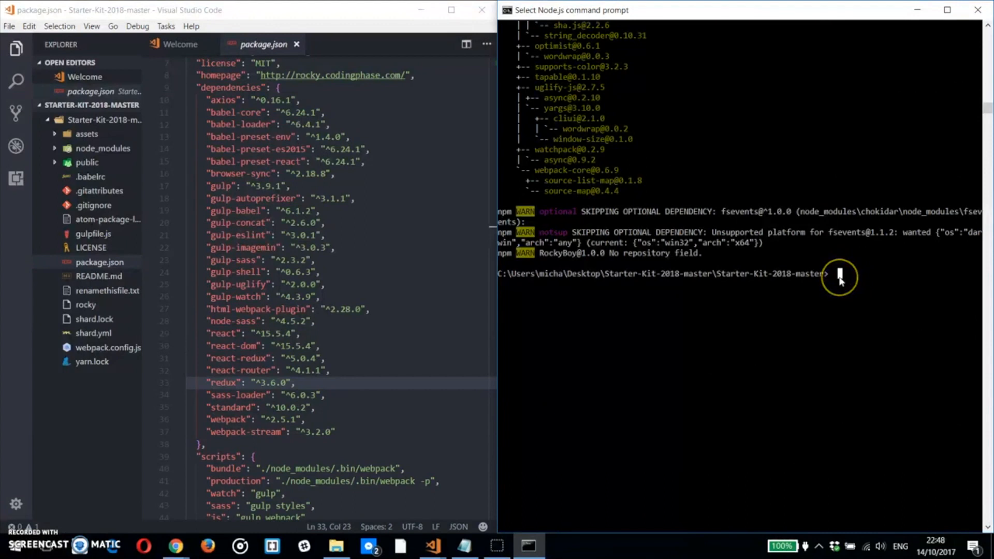
text(npm run wat)
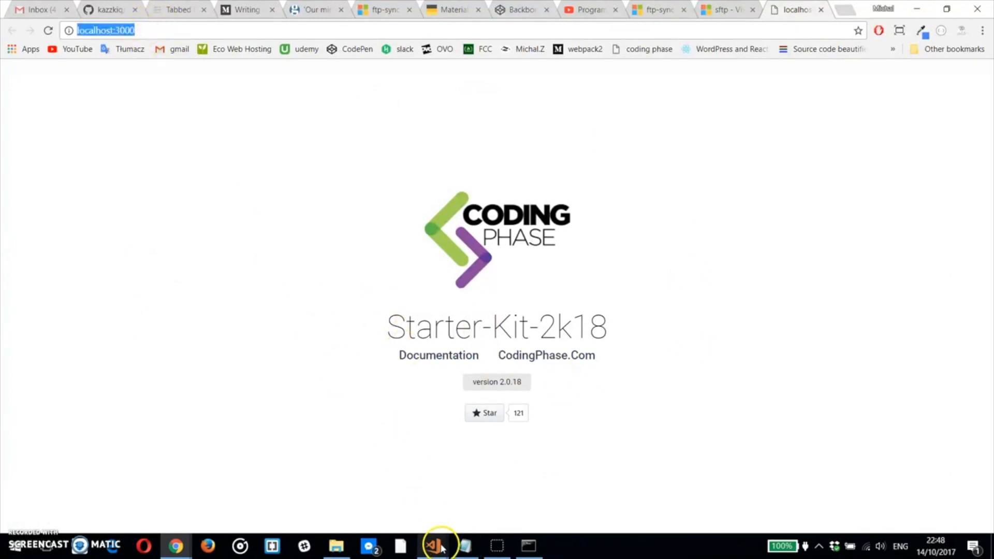
Bring VS Code up beside Chrome showing the Starter-Kit-2k18 page at localhost:3000.
click(432, 545)
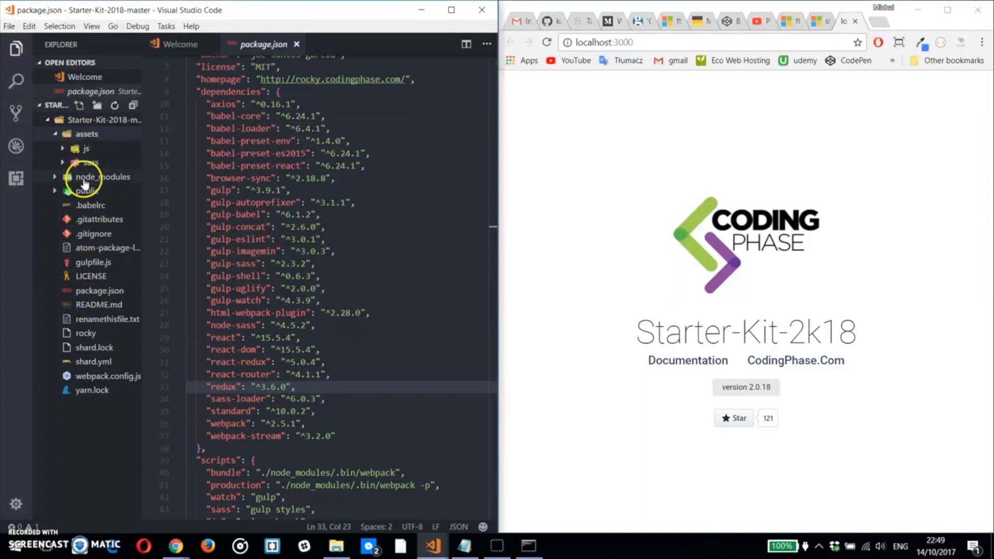
Type a new HI!! line below the app div in public/index.html.
click(87, 191)
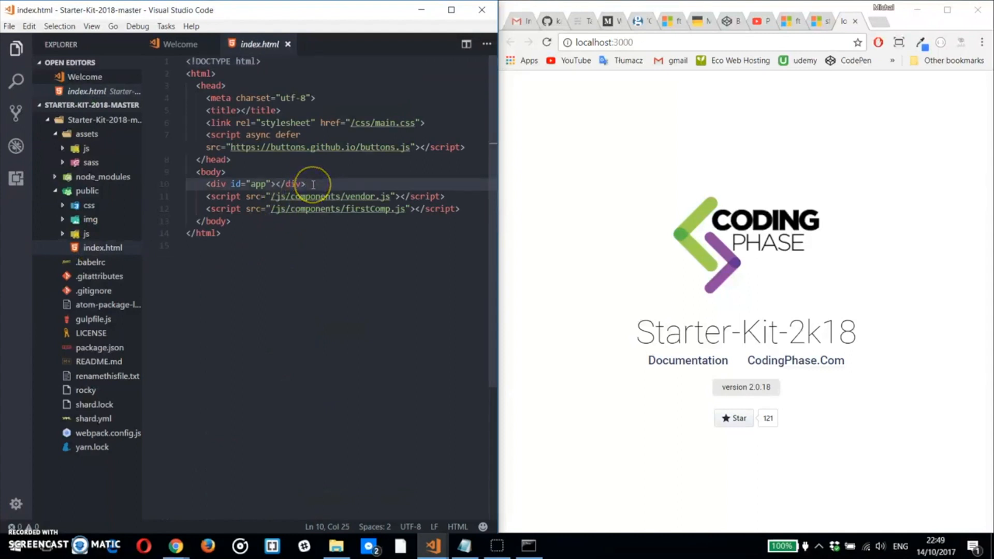
key(enter)
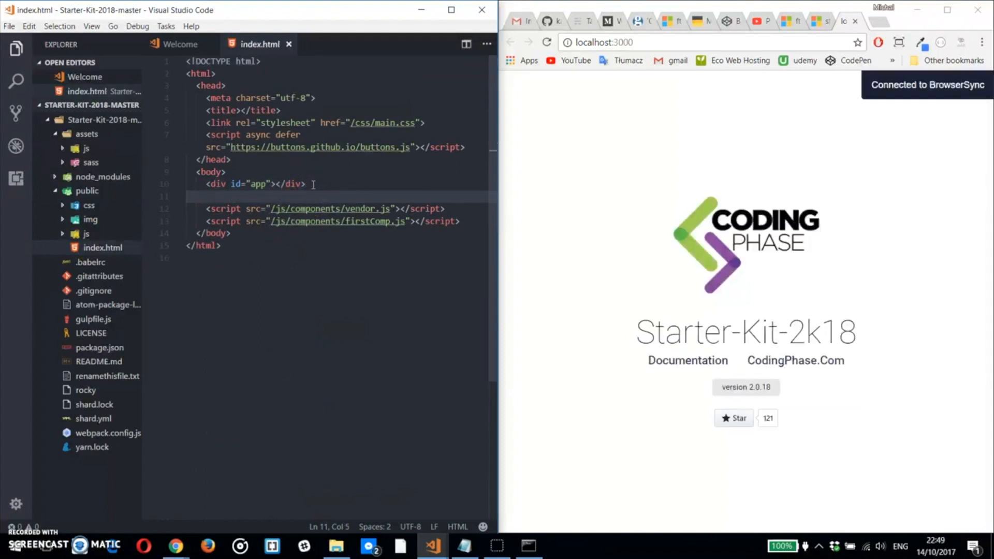
text(H)
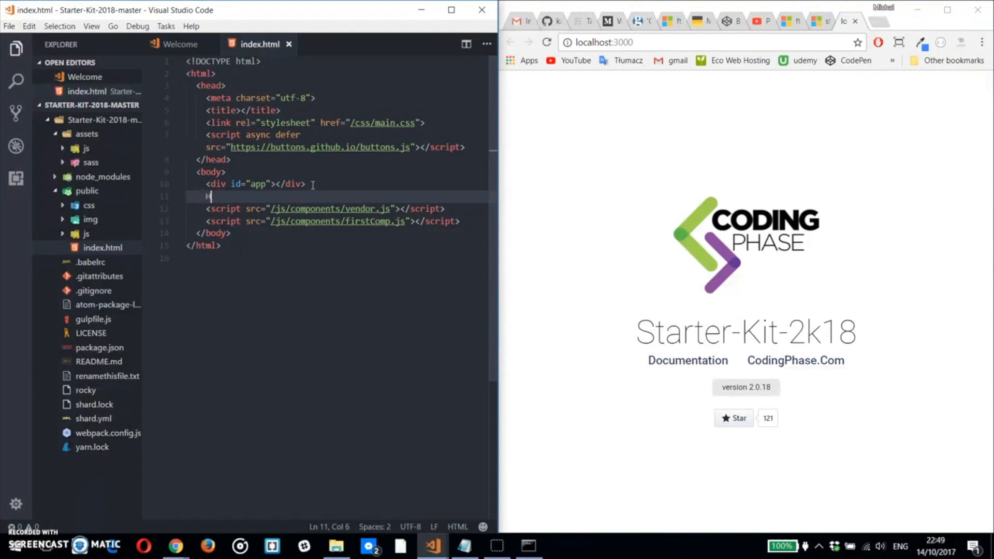
text(I!!)
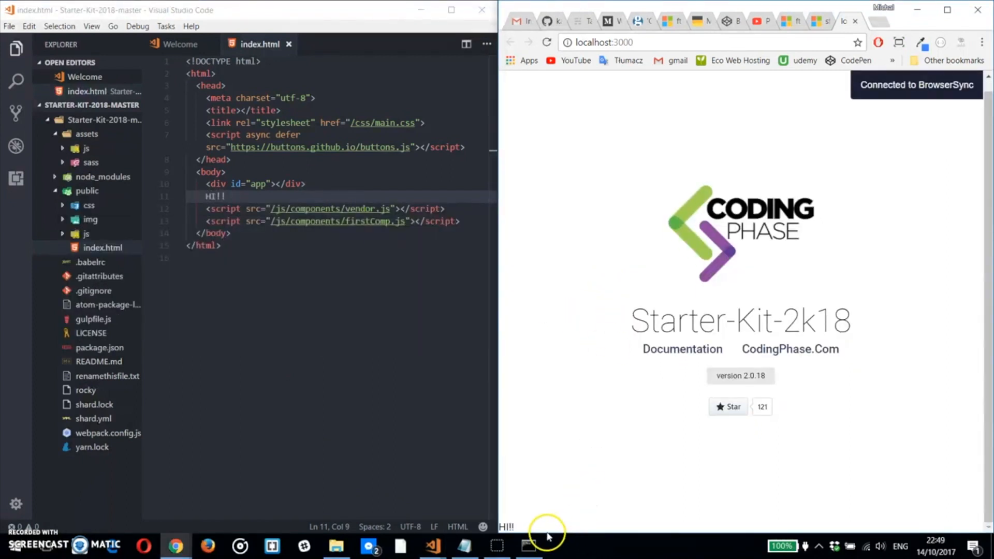
mouse_move(540, 326)
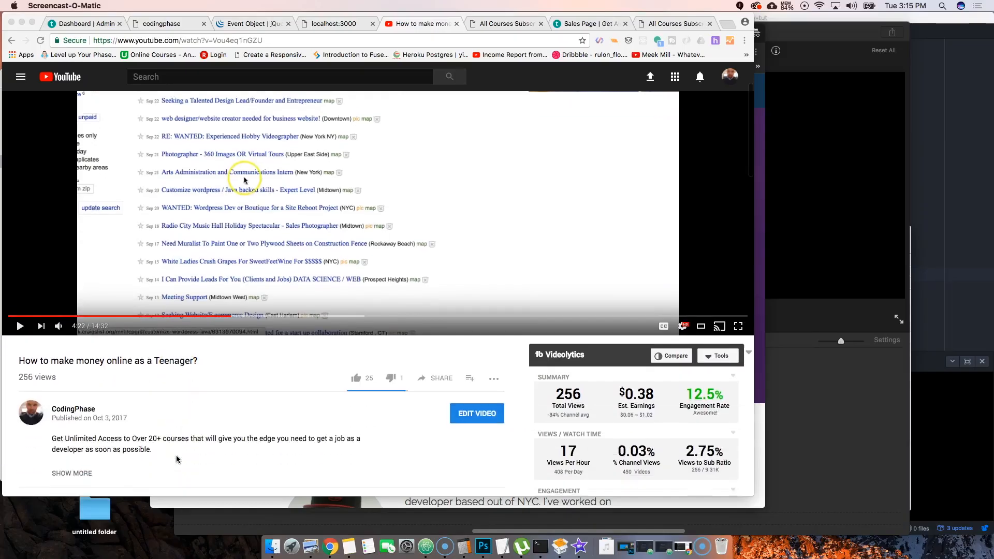
Expand the 'How to make money online as a Teenager?' description to show its course links.
scroll(down, 3)
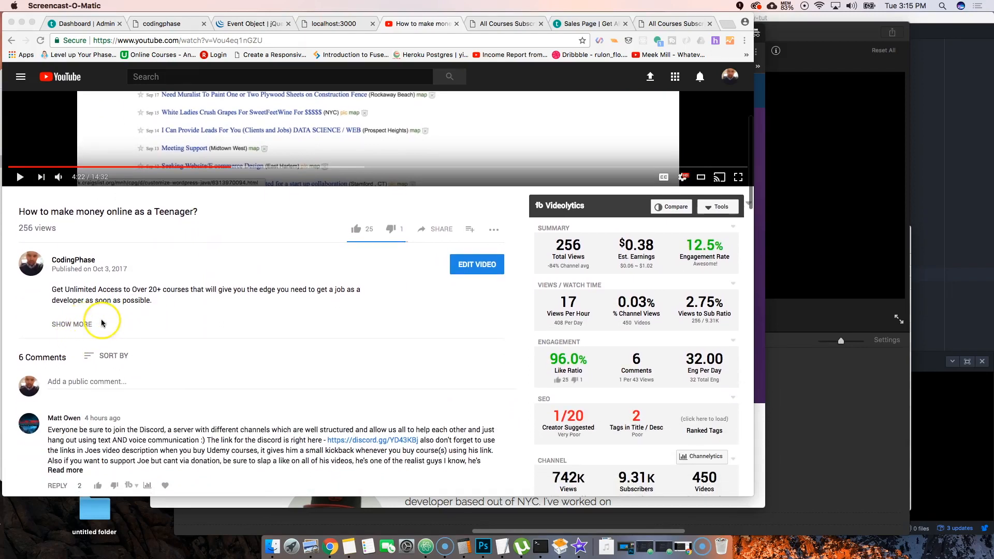
click(71, 324)
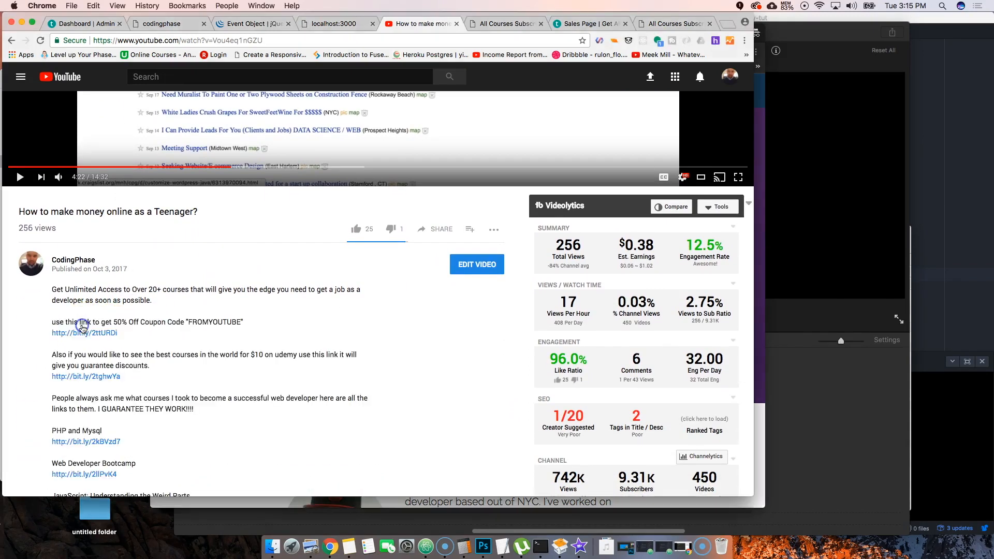
scroll(down, 3)
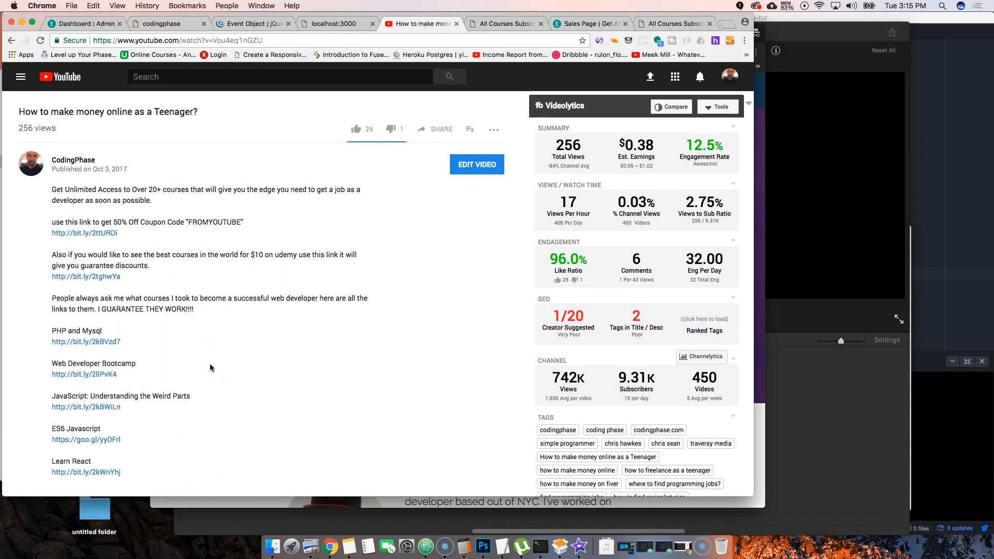
click(157, 370)
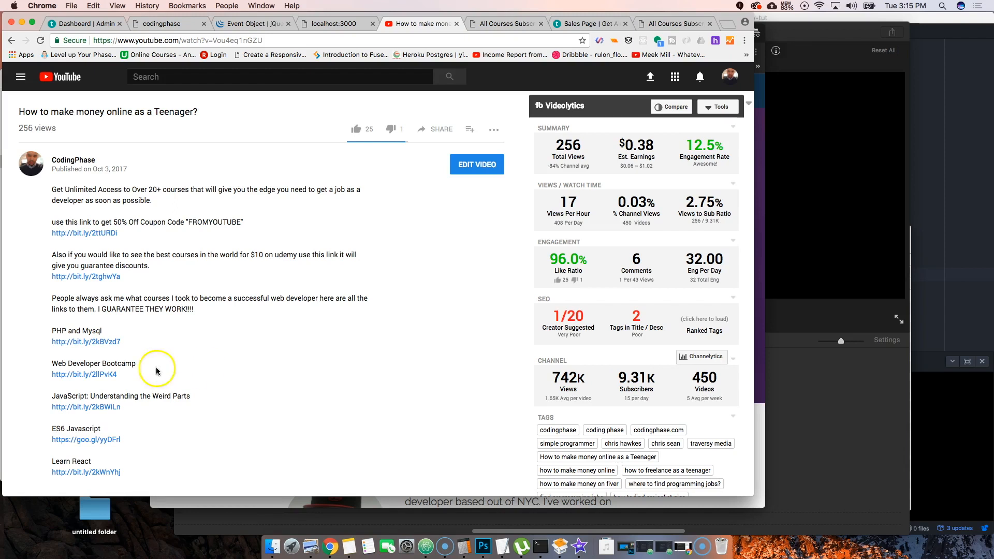
mouse_move(165, 414)
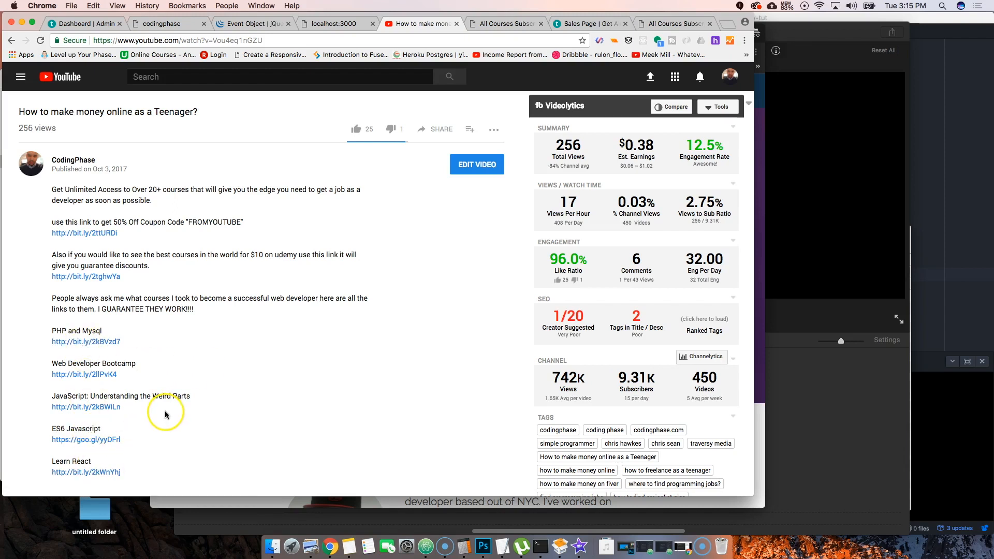
mouse_move(114, 284)
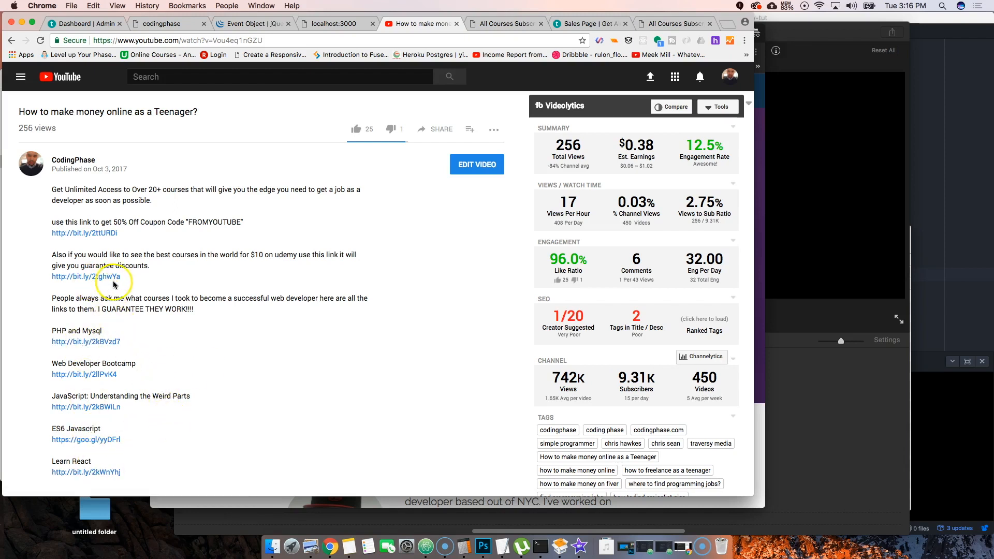
mouse_move(145, 288)
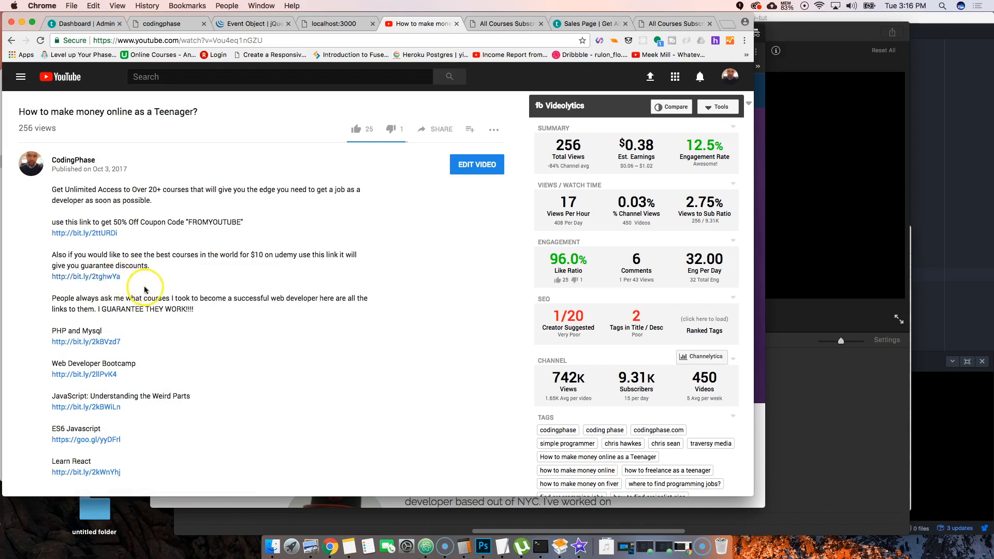
mouse_move(221, 227)
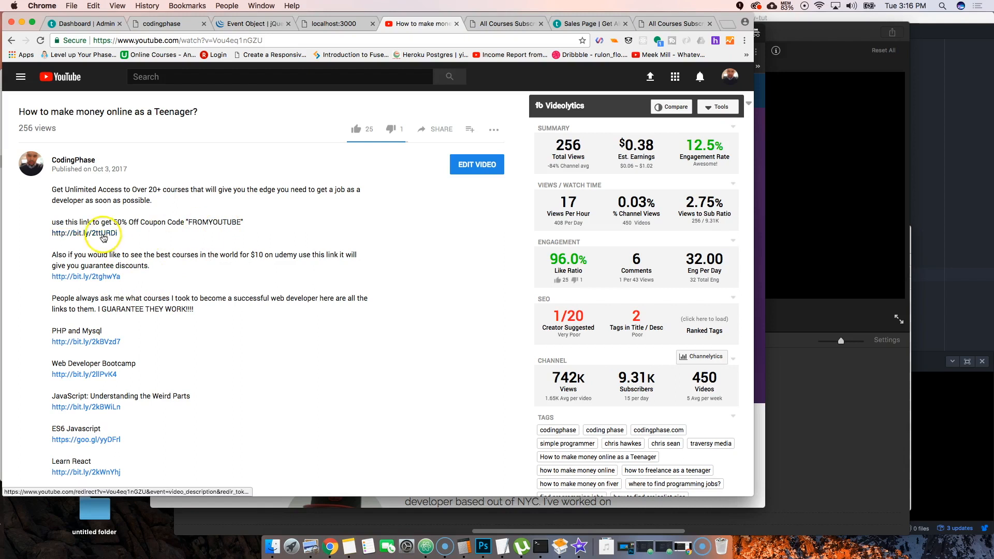
Follow the 50%-off FROMYOUTUBE bit.ly link and scroll the Teachable page to the plans.
click(87, 232)
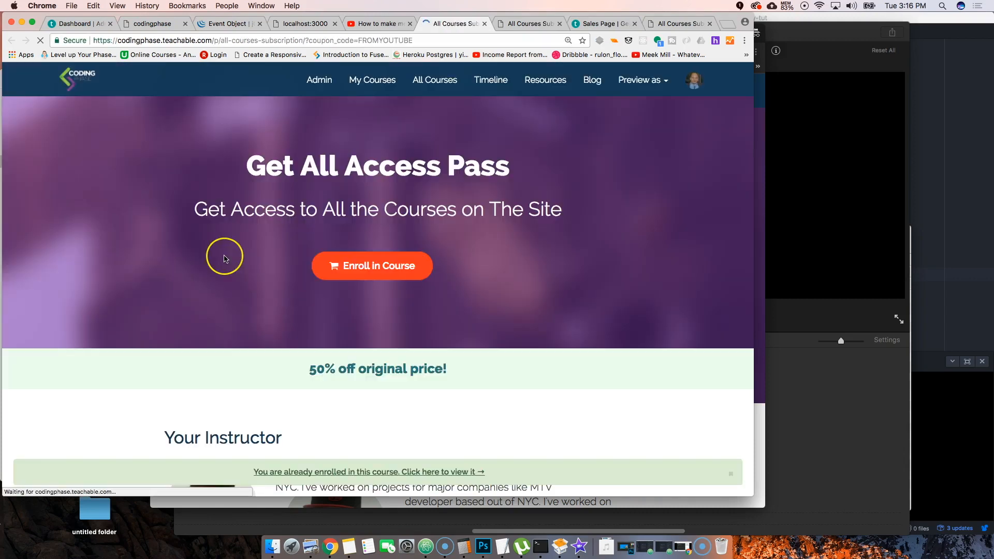
scroll(down, 3)
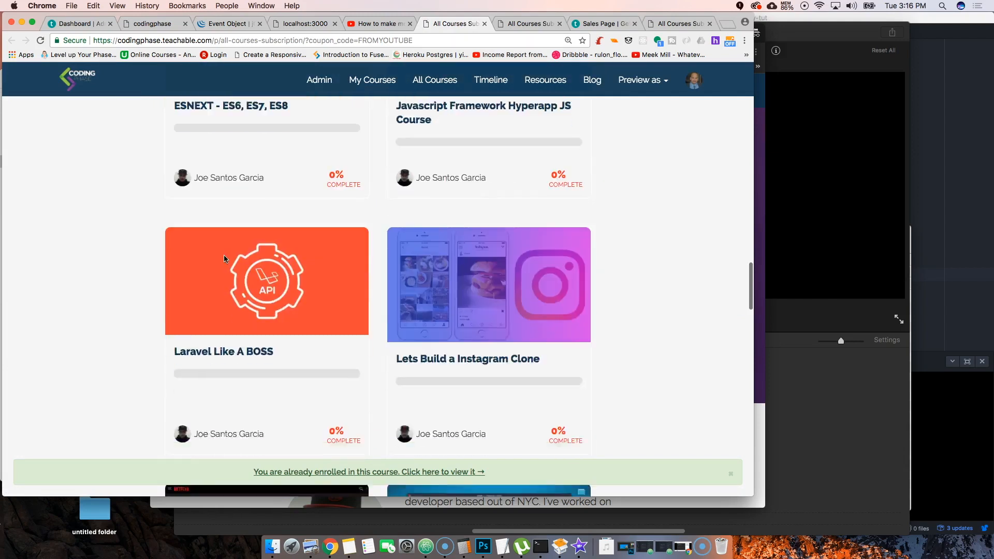
scroll(down, 3)
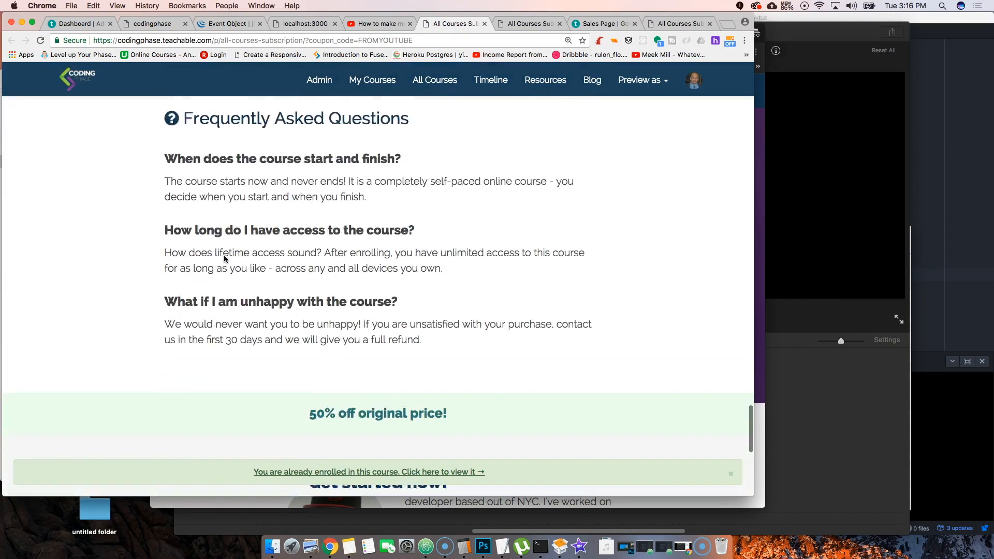
scroll(down, 3)
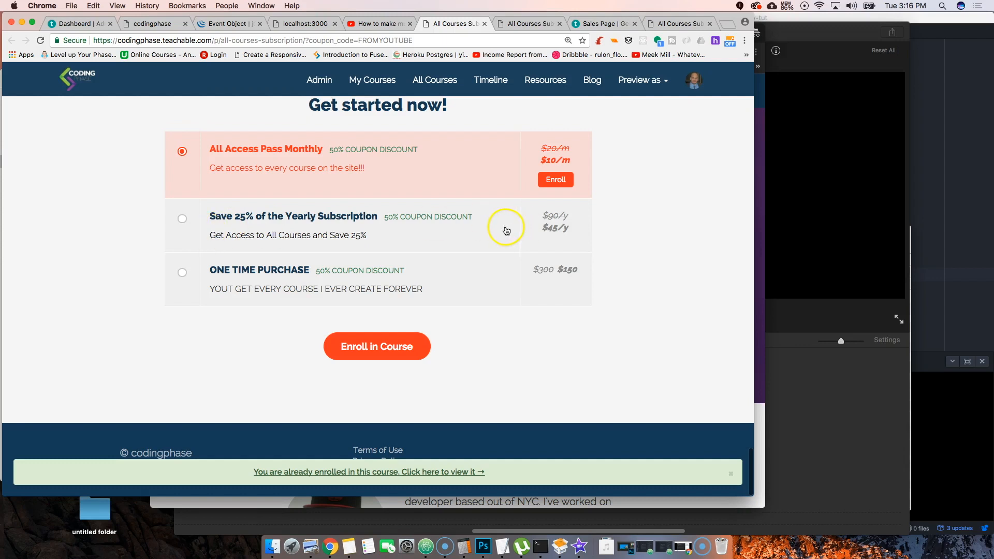
mouse_move(458, 283)
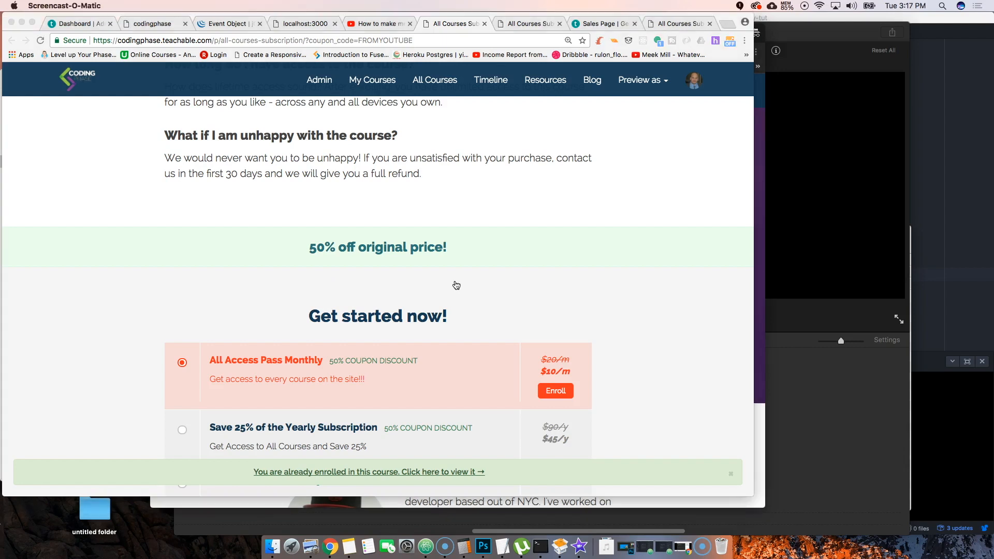
scroll(down, 3)
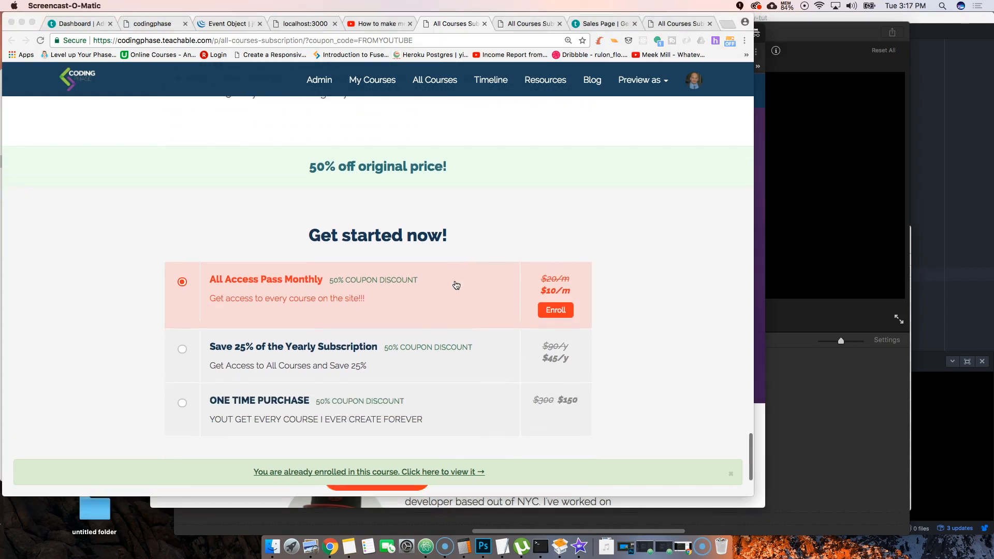
scroll(down, 3)
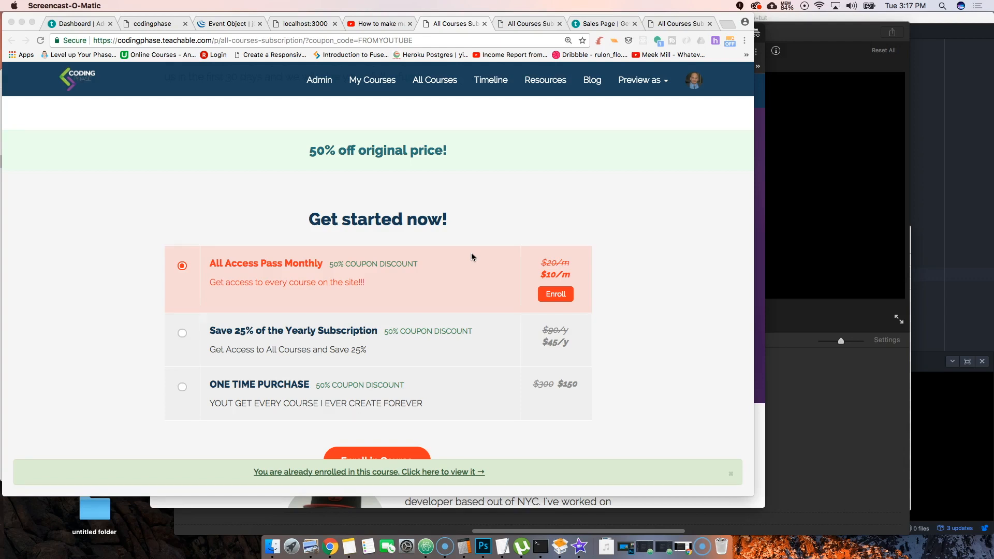
scroll(down, 3)
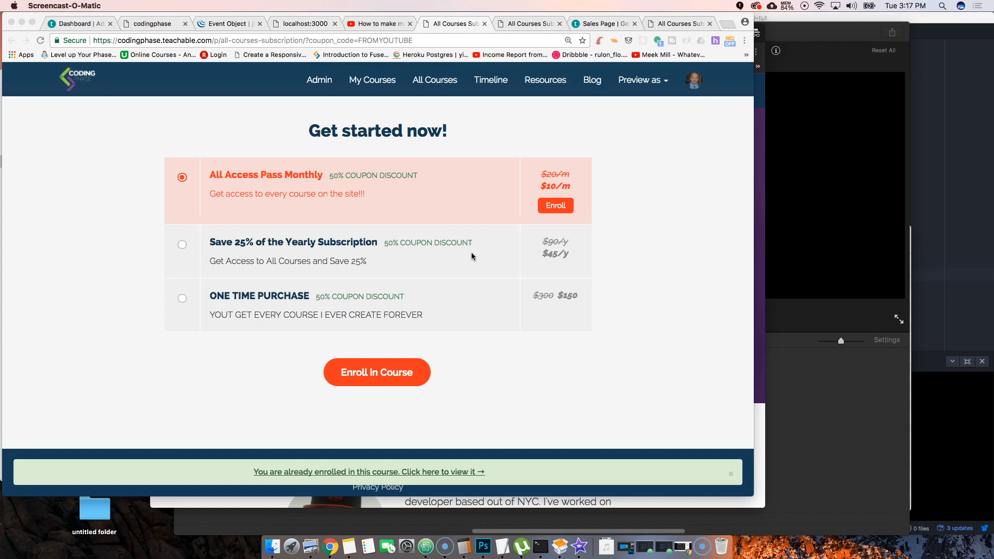
mouse_move(385, 166)
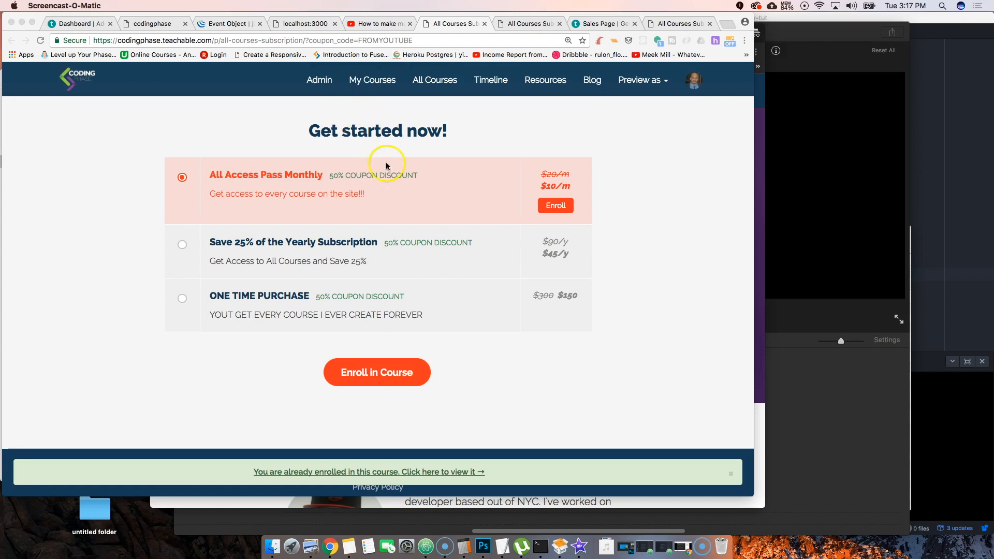
scroll(down, 3)
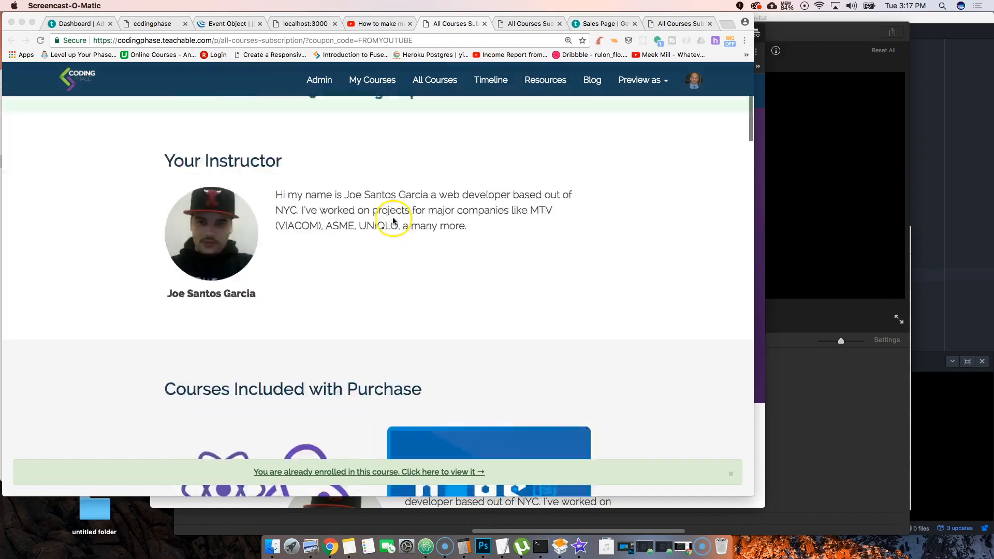
scroll(down, 3)
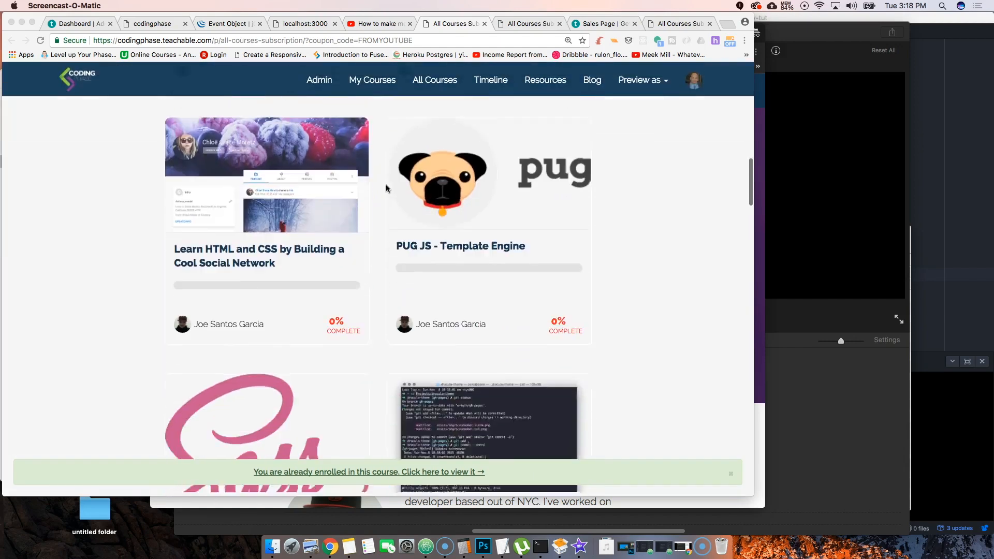
scroll(down, 3)
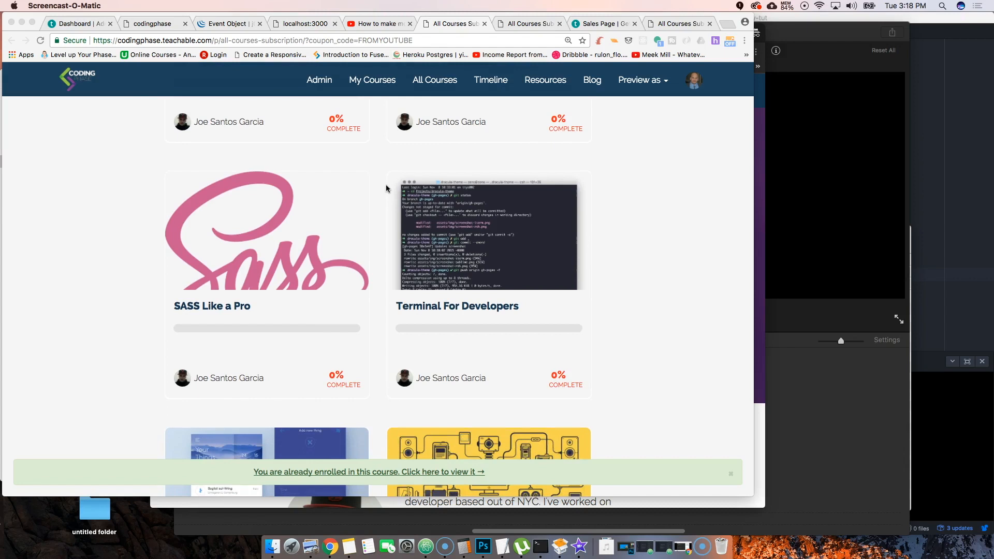